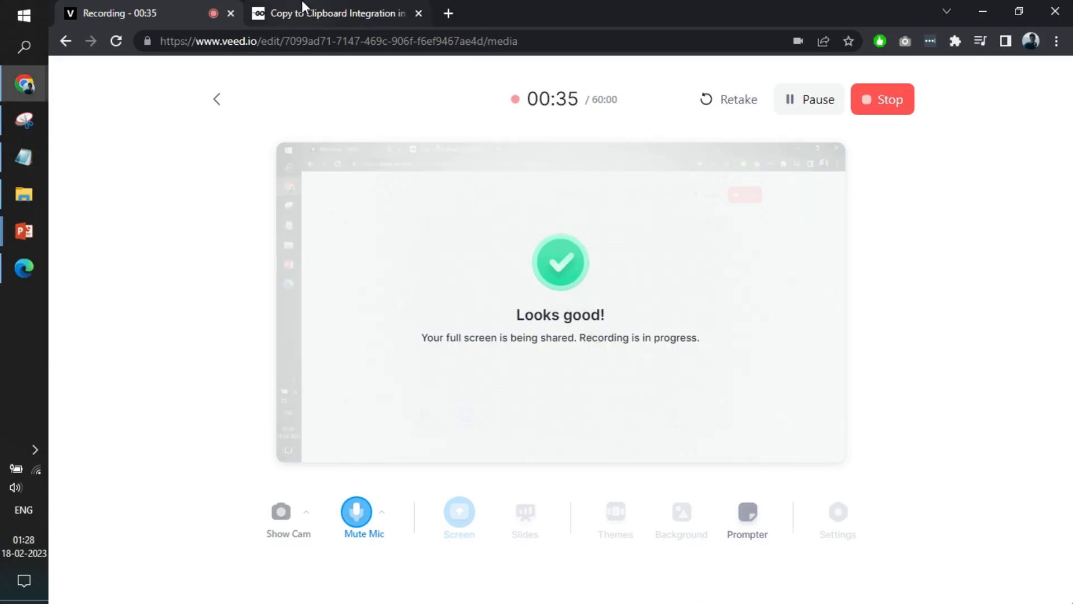
Step: Bring up the Copy to Clipboard Integration article and scroll down to its customDOM.js code block
click(336, 14)
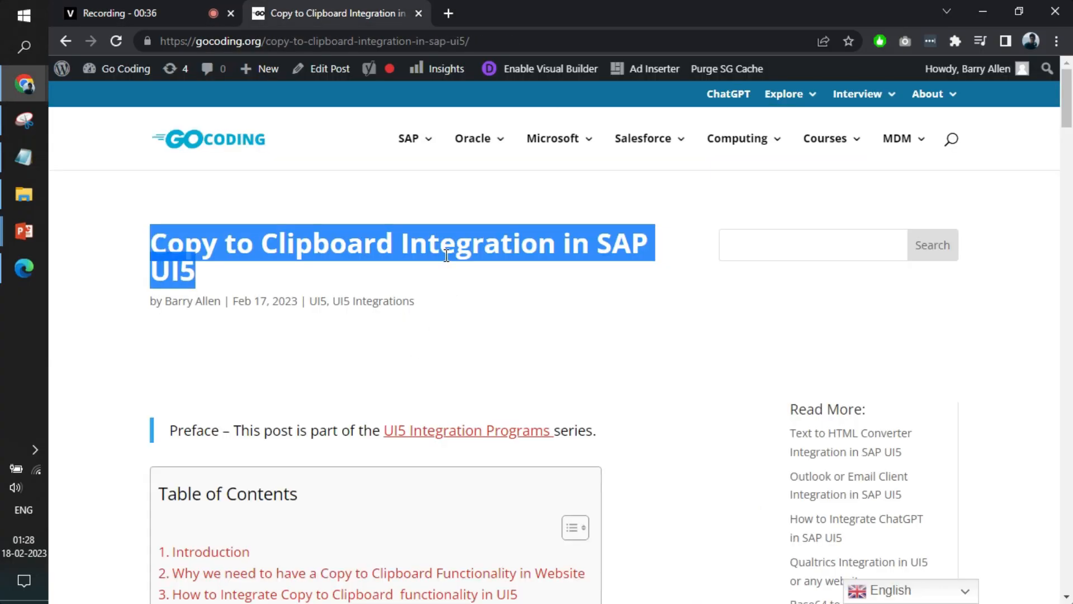
double_click(479, 244)
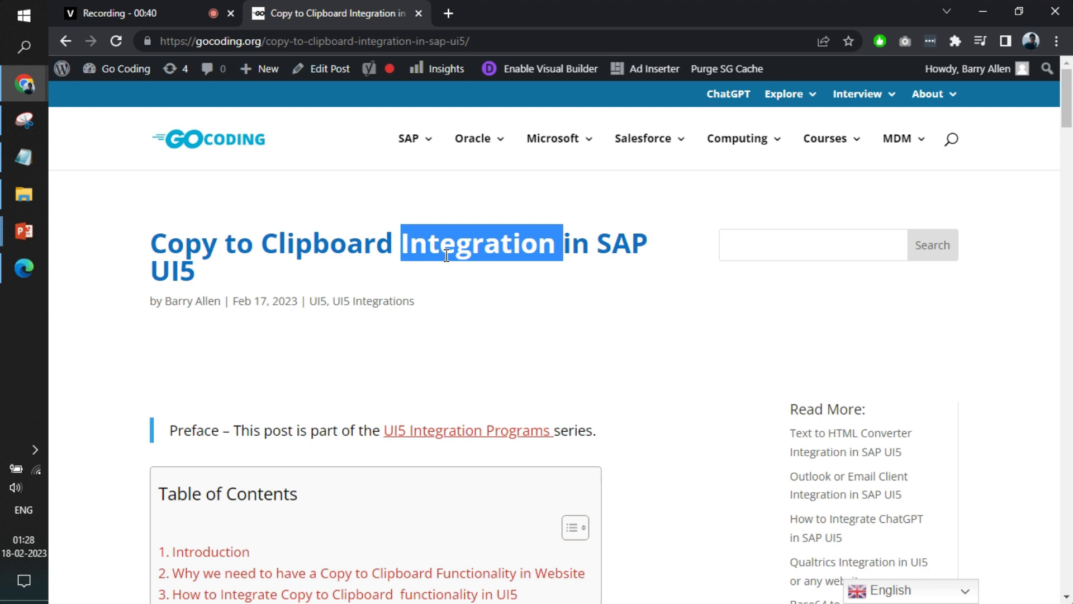
scroll(down, 3)
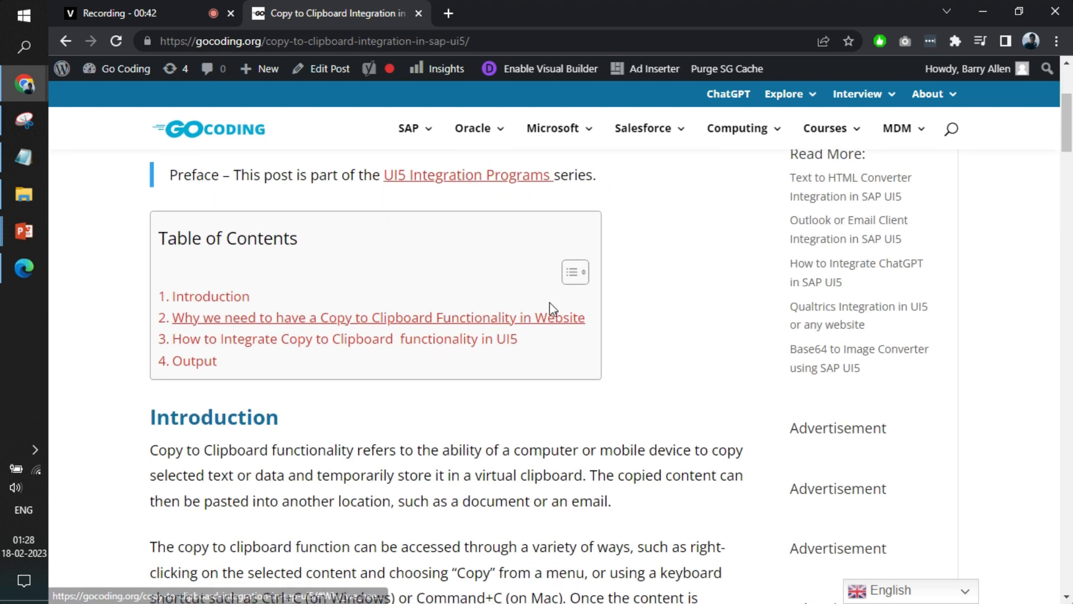
mouse_move(246, 316)
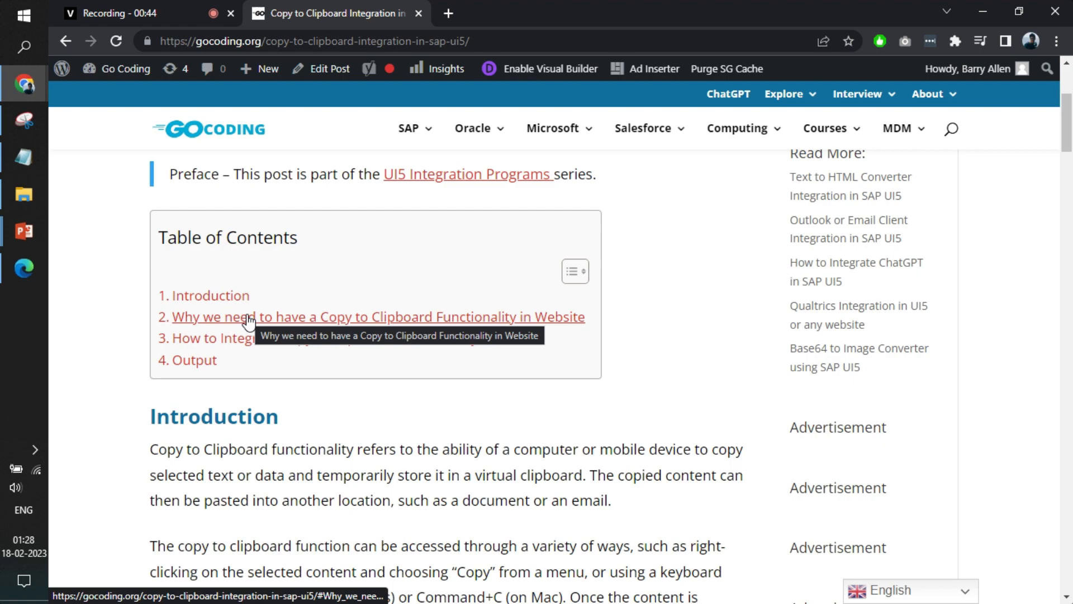
scroll(down, 3)
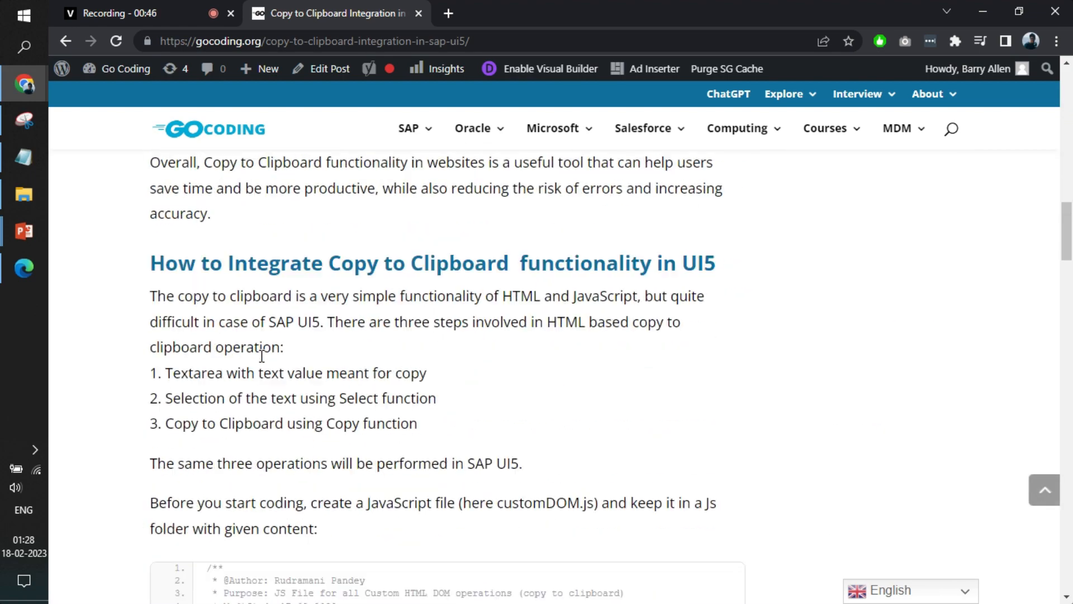
scroll(down, 3)
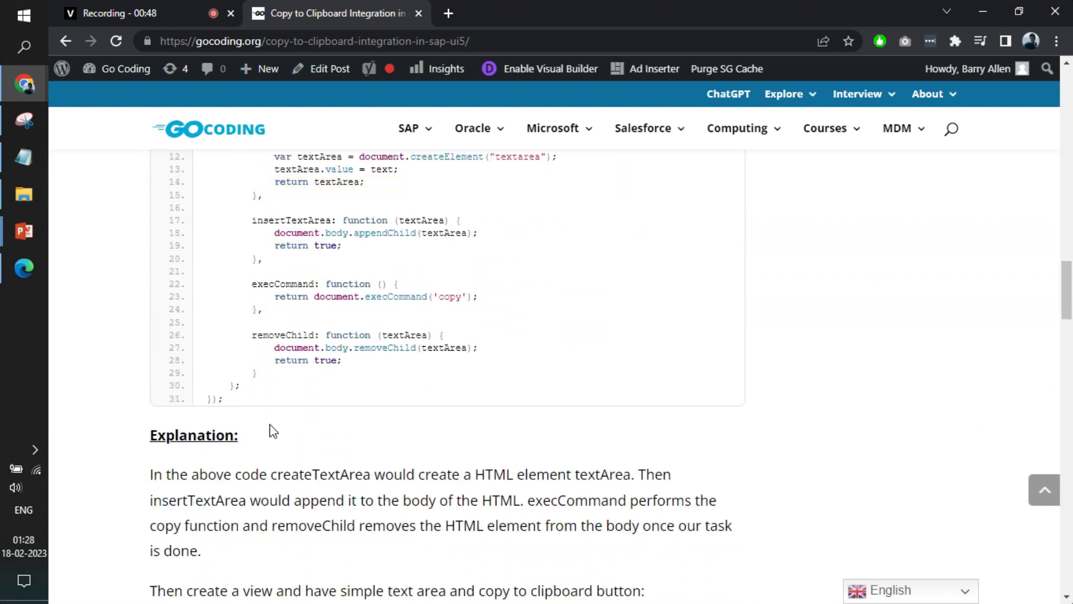
scroll(down, 3)
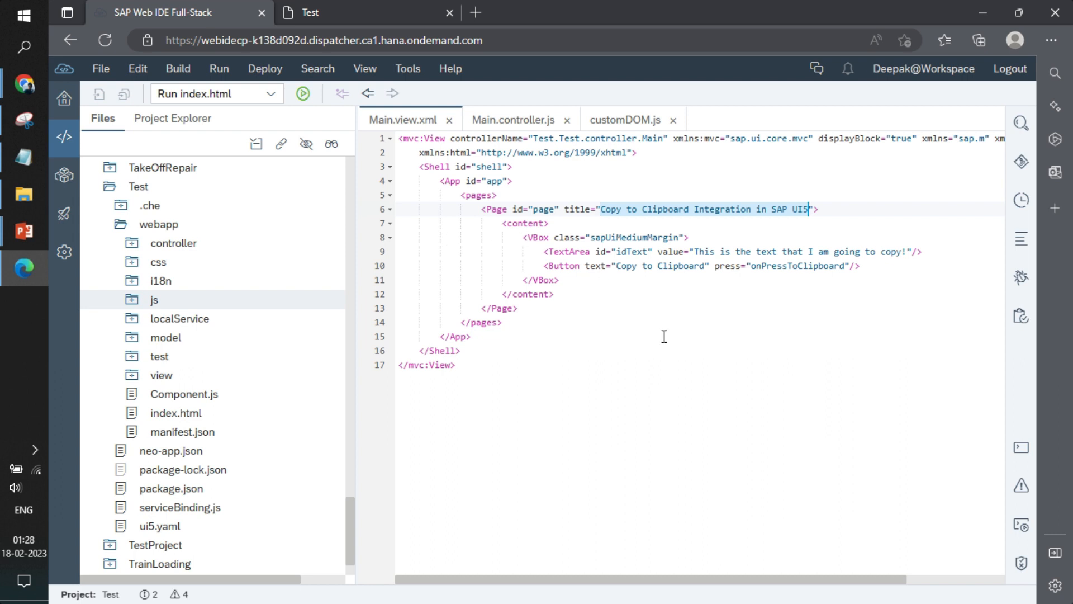
click(309, 12)
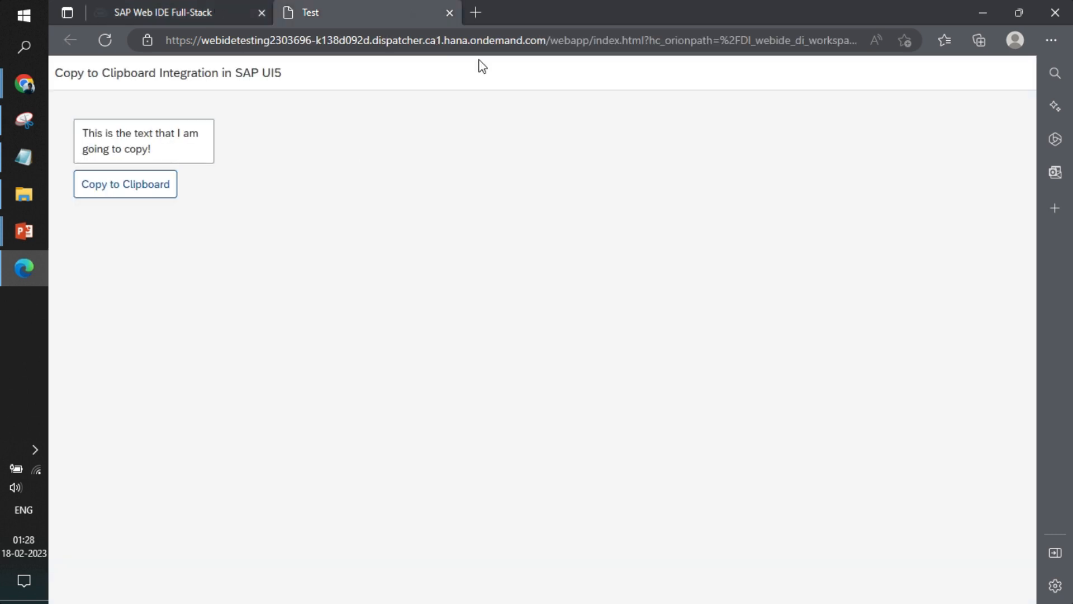
click(162, 12)
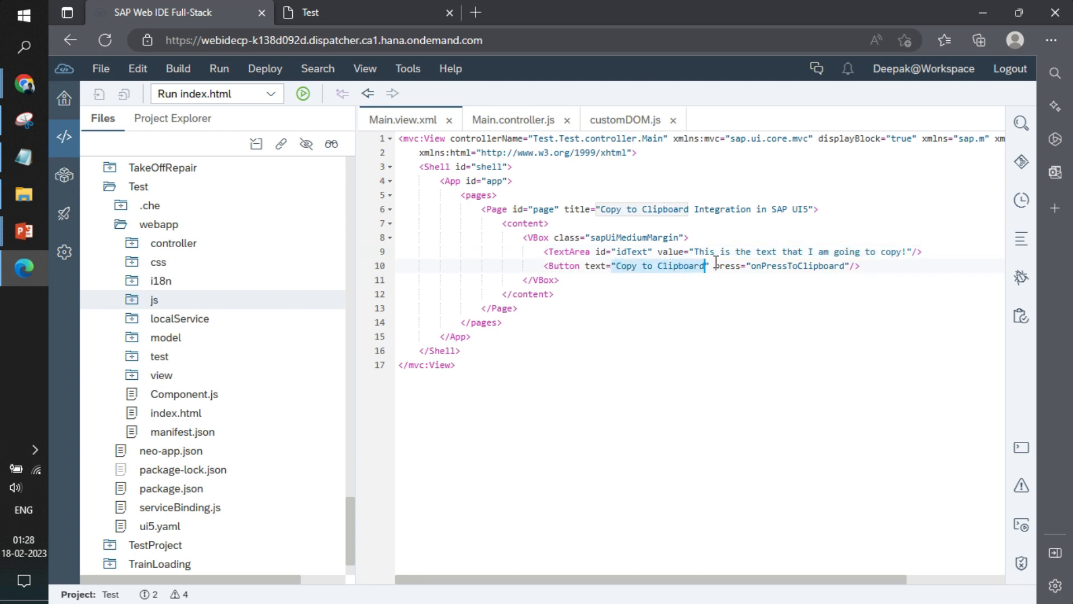
click(780, 266)
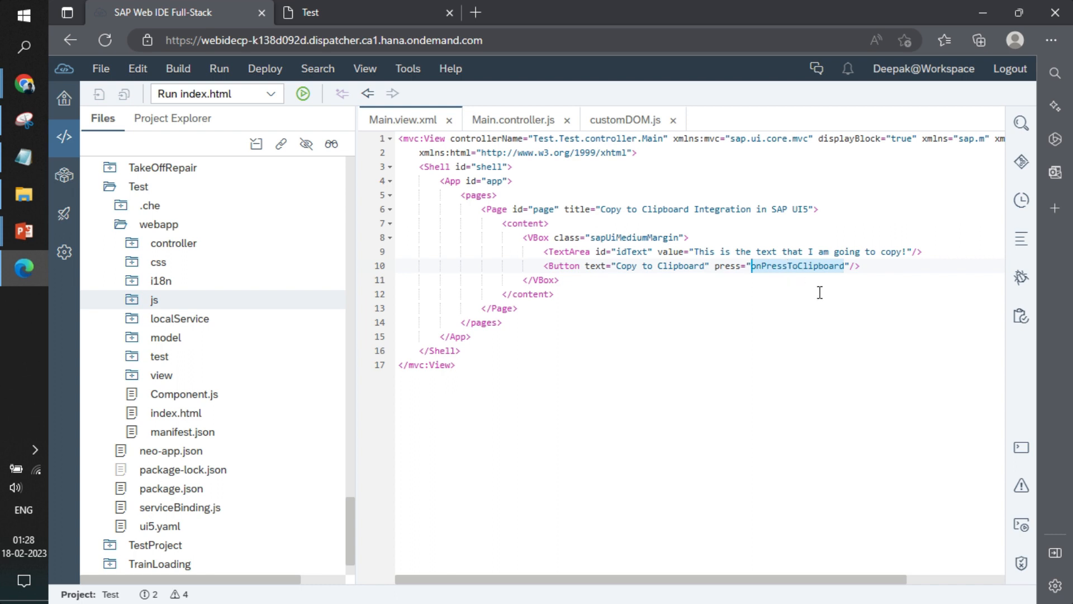
mouse_move(492, 201)
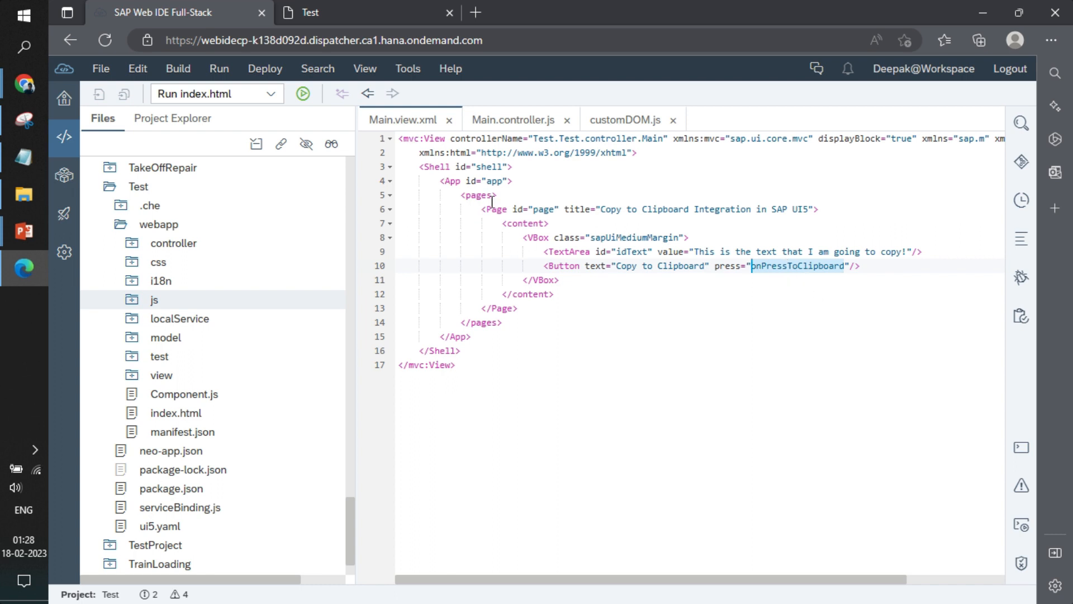
mouse_move(624, 119)
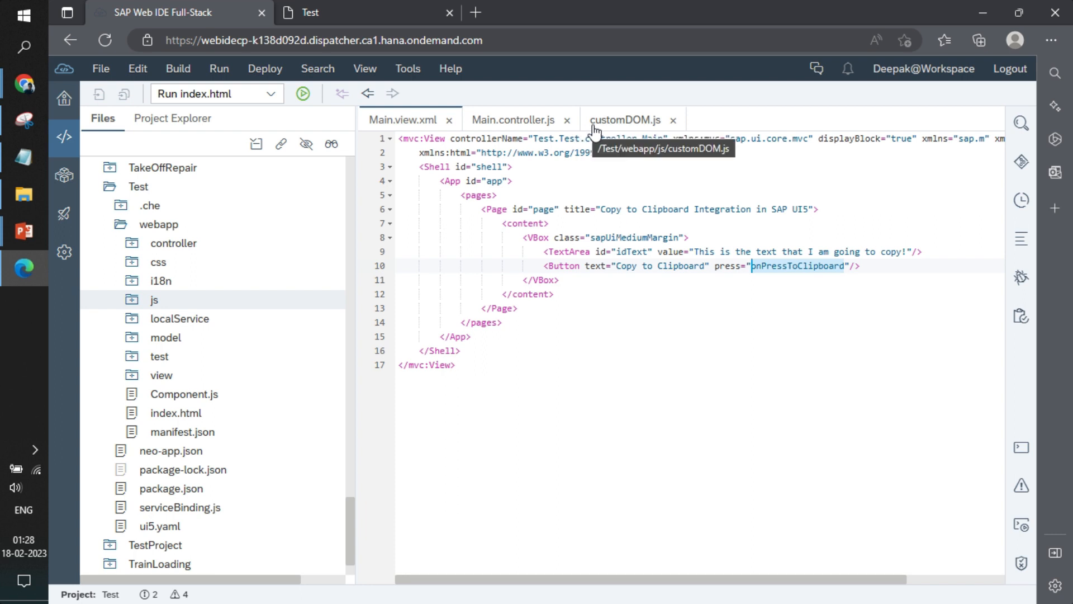
Step: Show customDOM.js in the editor and expand the js folder that contains it
click(624, 119)
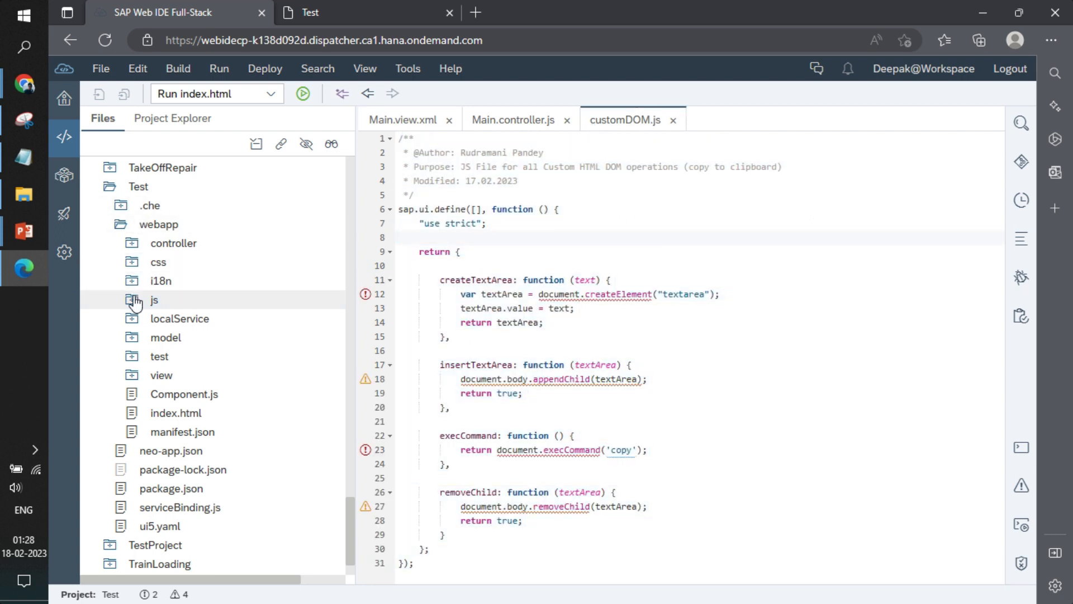
click(154, 300)
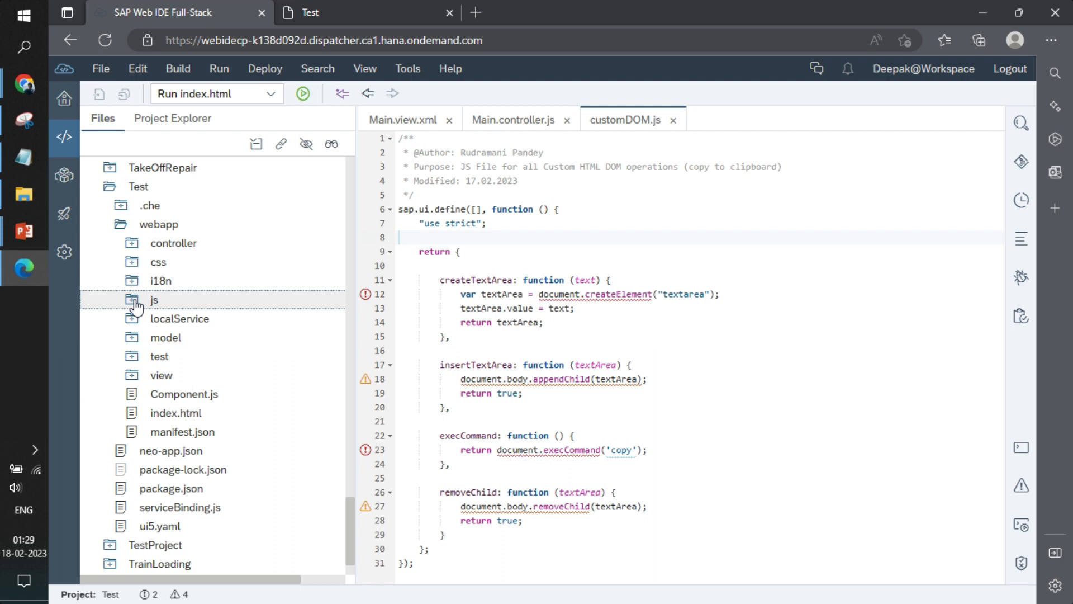
mouse_move(157, 306)
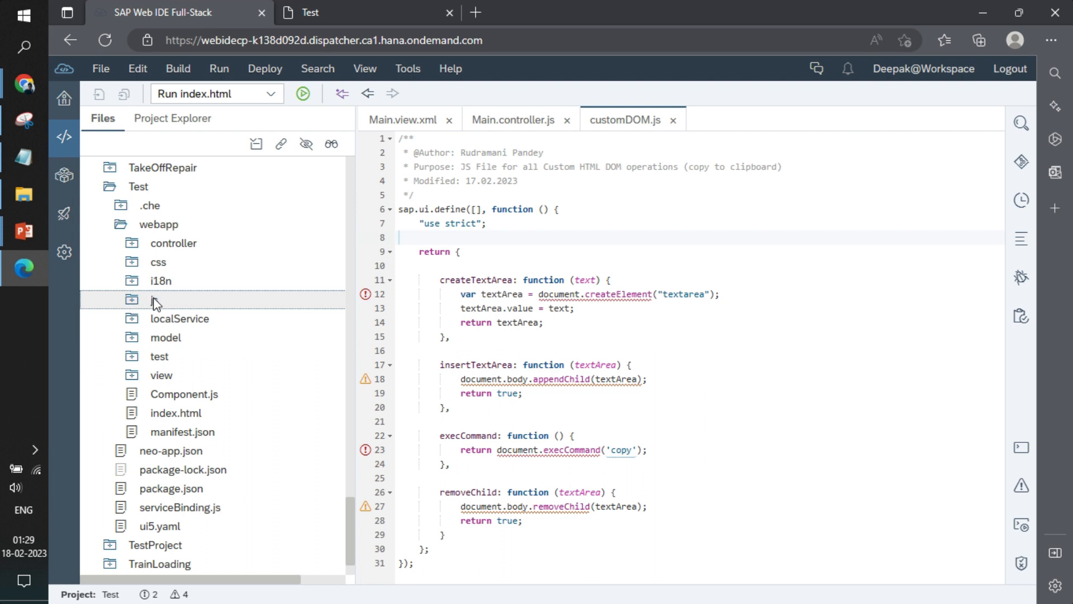
click(153, 299)
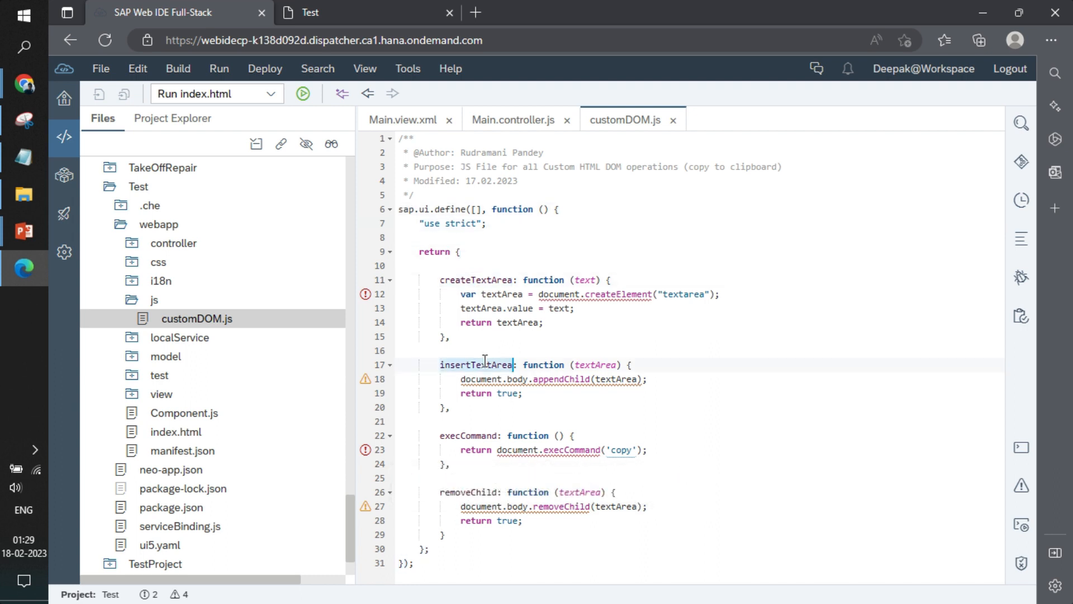
Step: Point out the createTextArea helper and its textarea element, checking the running app preview between looks
click(488, 280)
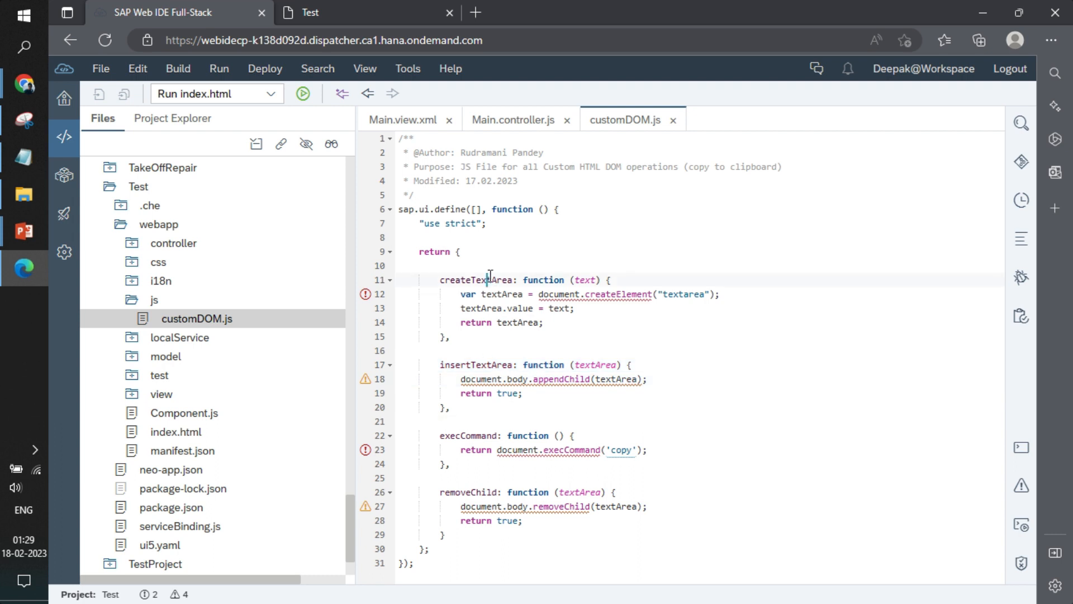
double_click(477, 280)
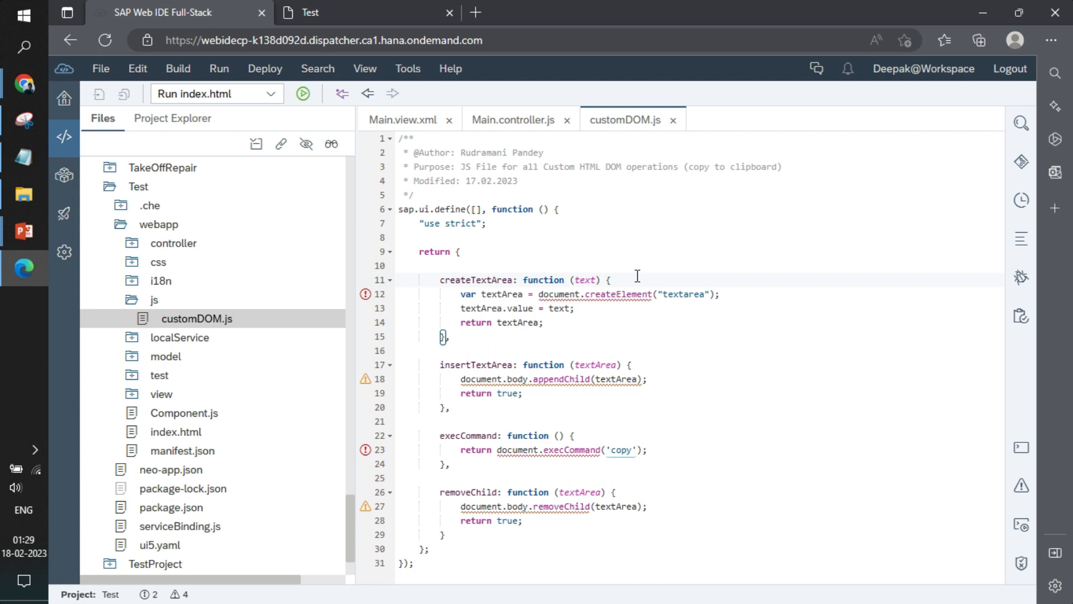
mouse_move(599, 283)
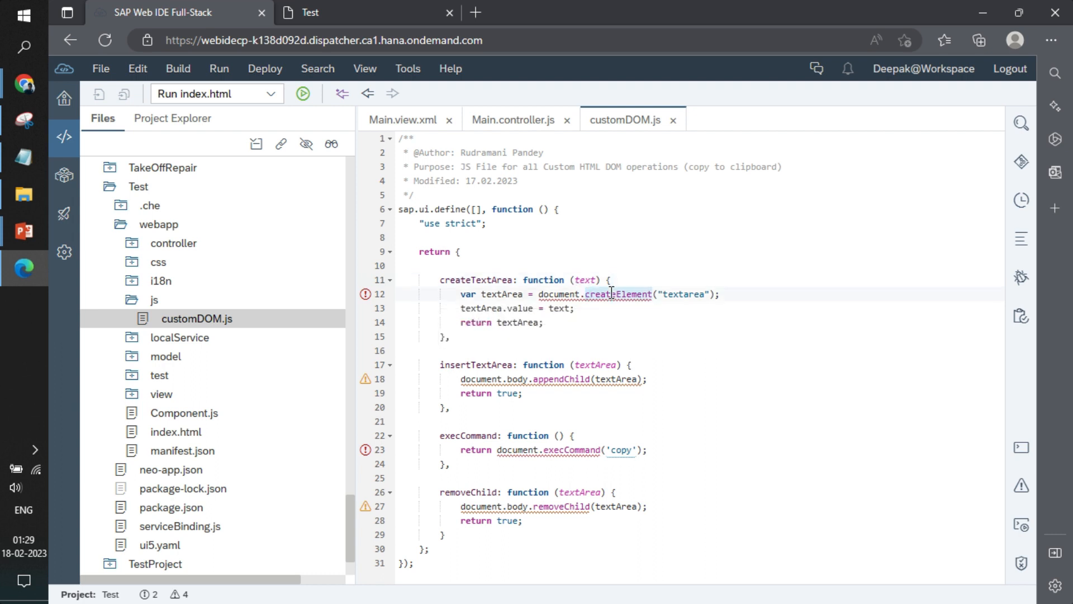
double_click(684, 294)
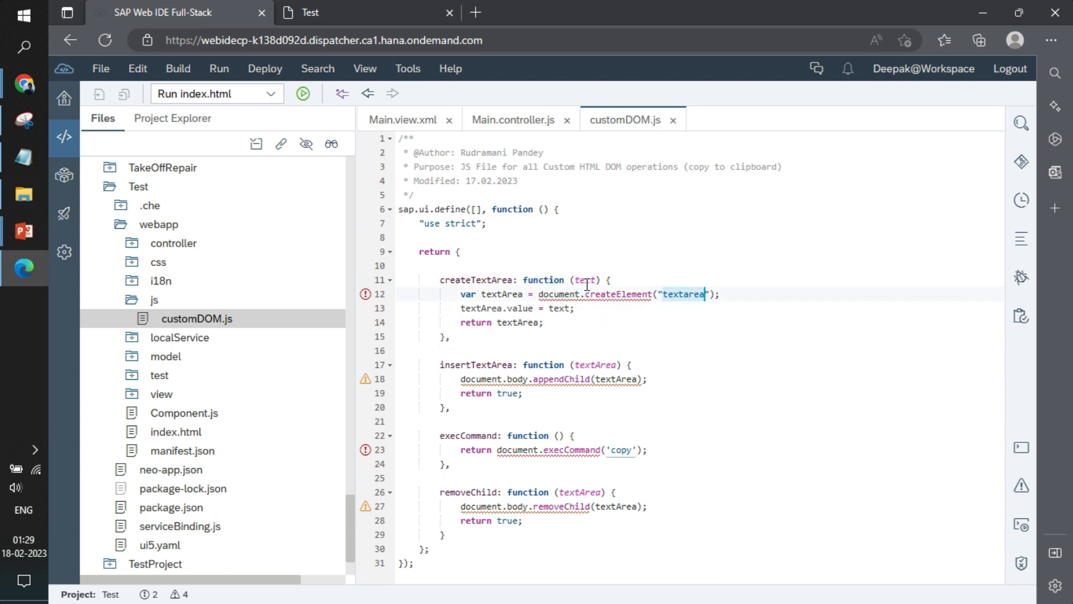
click(309, 12)
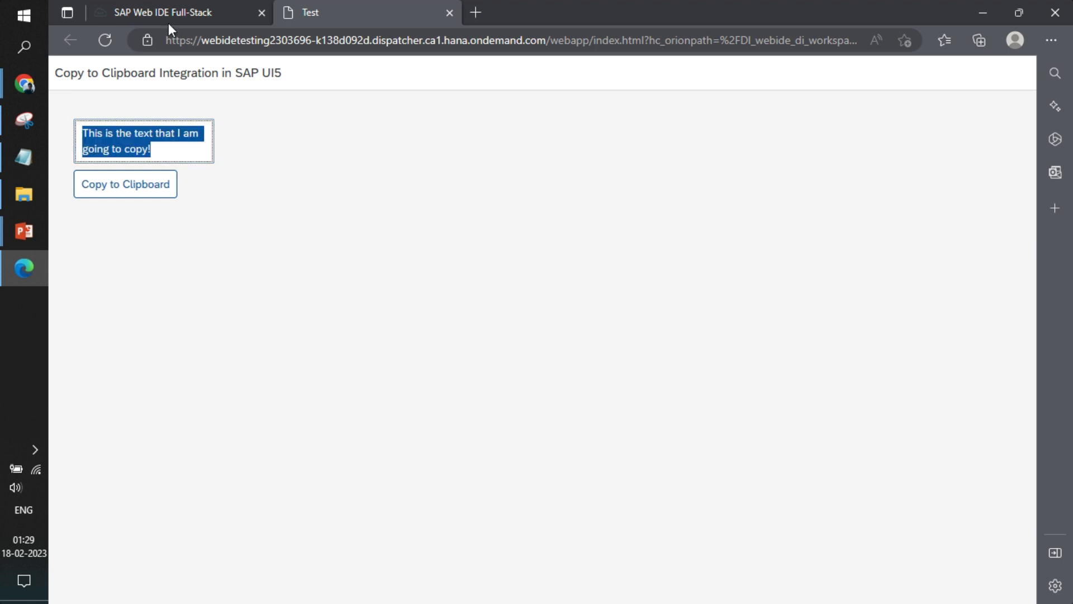
click(164, 12)
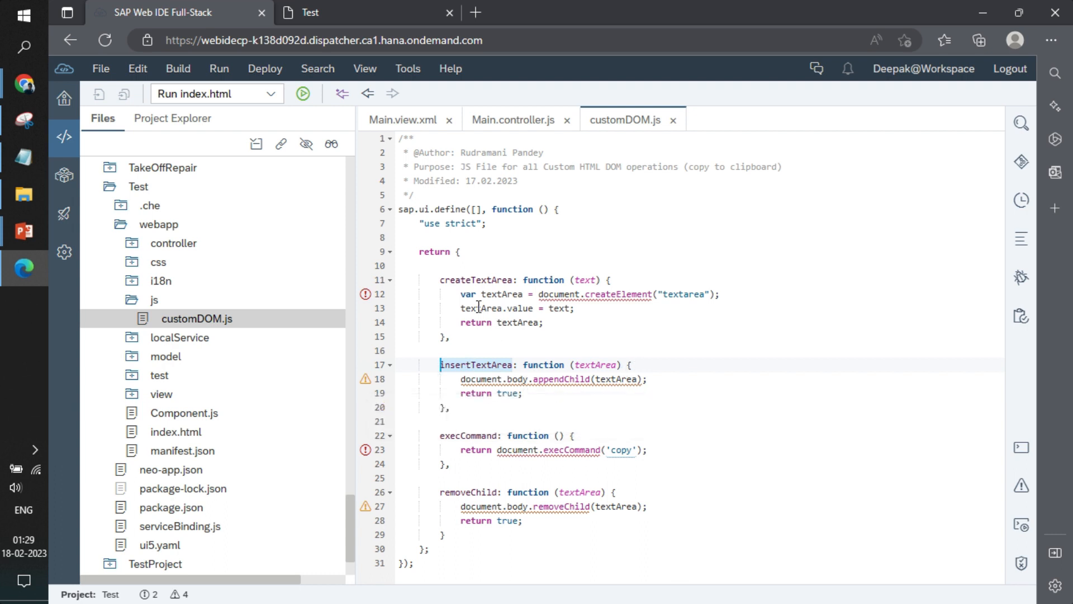
double_click(477, 279)
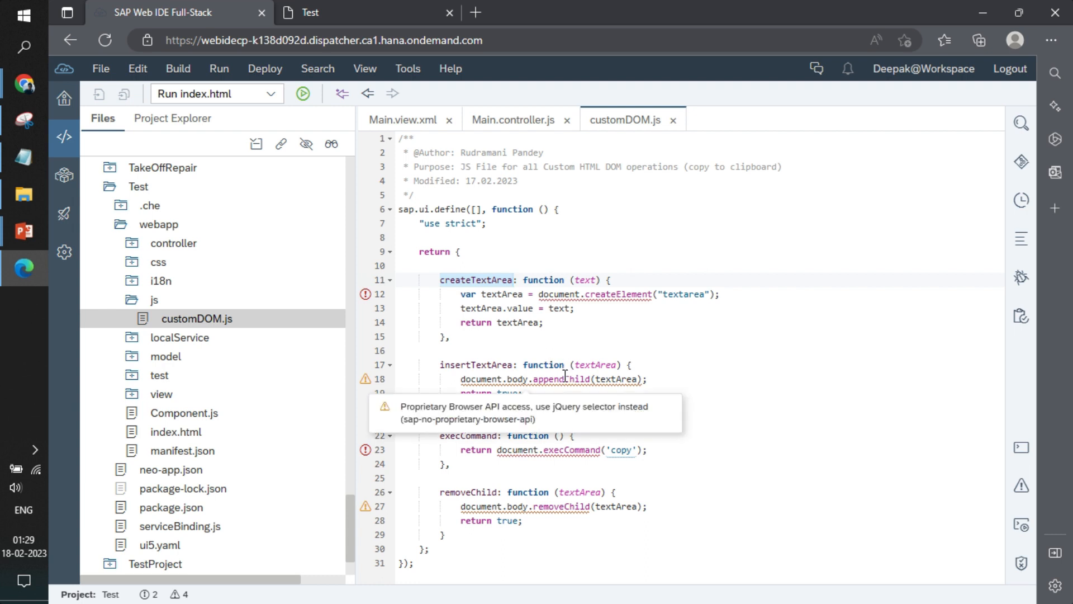
click(309, 12)
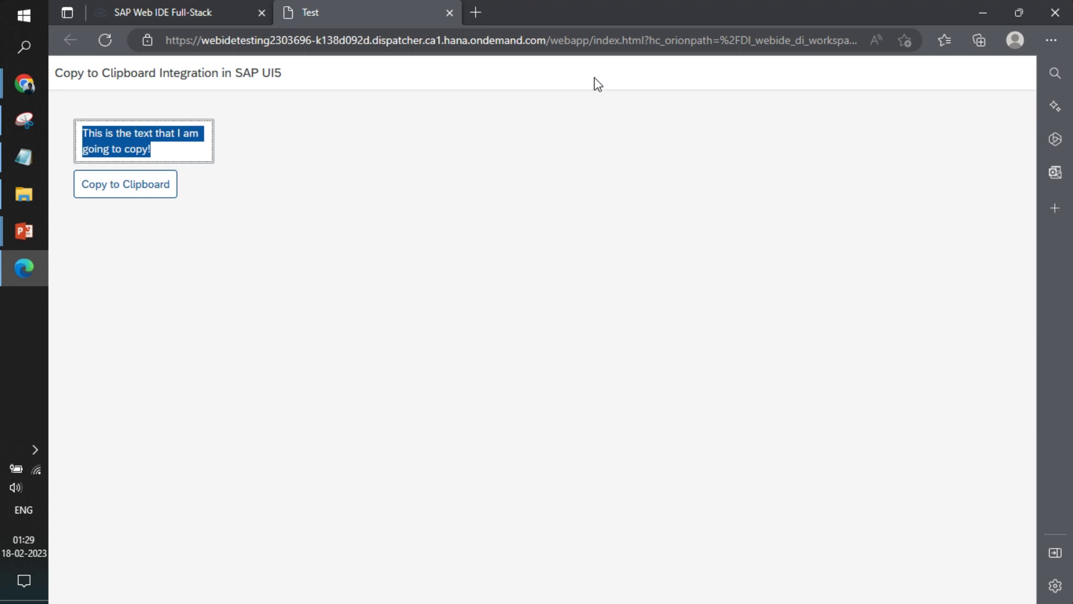
click(163, 12)
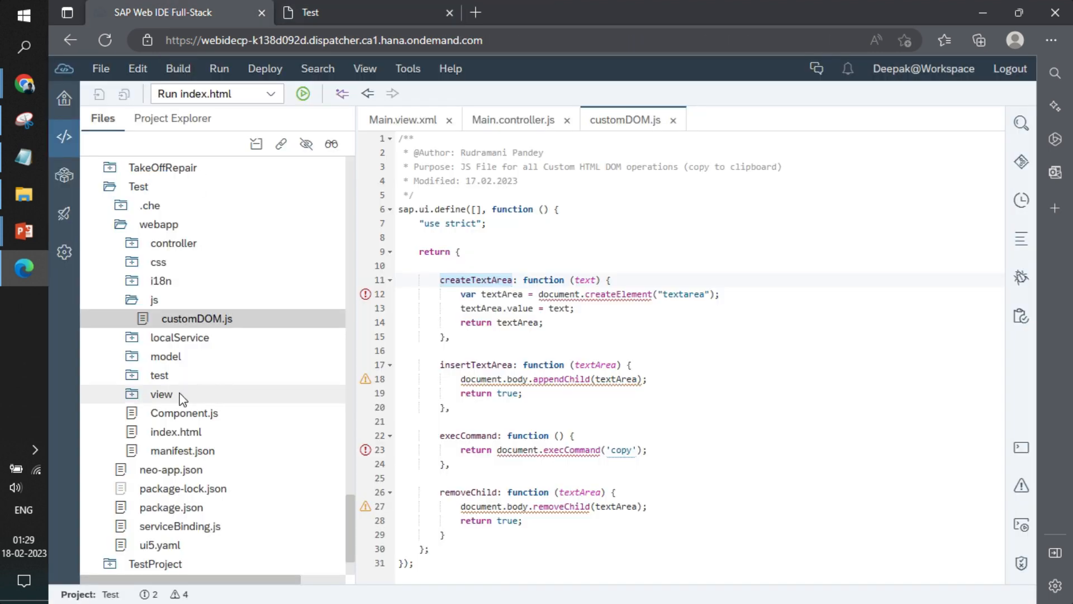
Step: Show index.html with the Test.Test component container, glance at the preview, then return to customDOM.js
click(175, 432)
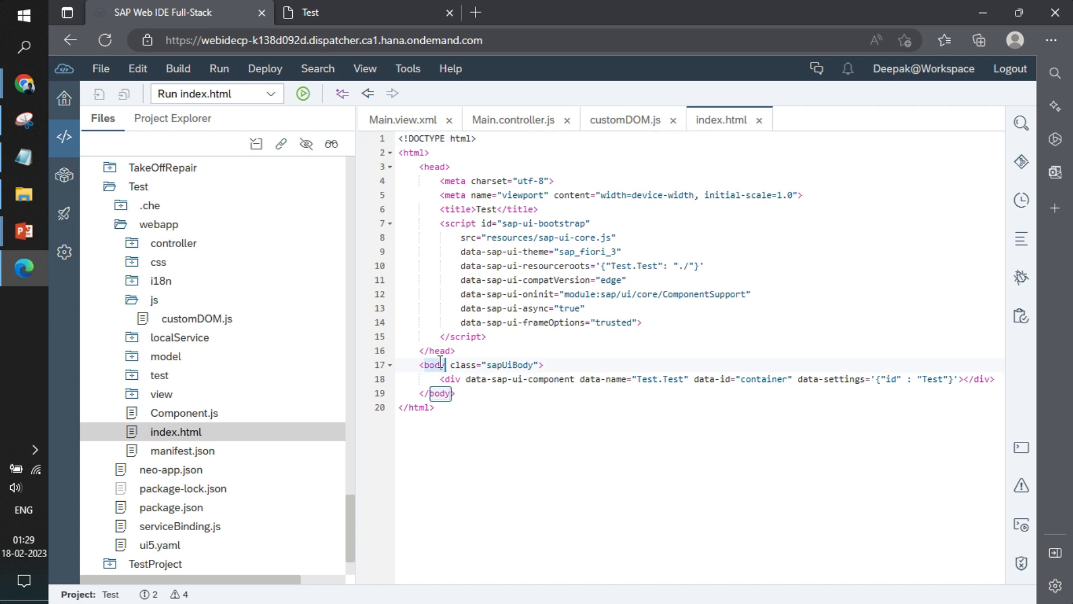
click(657, 379)
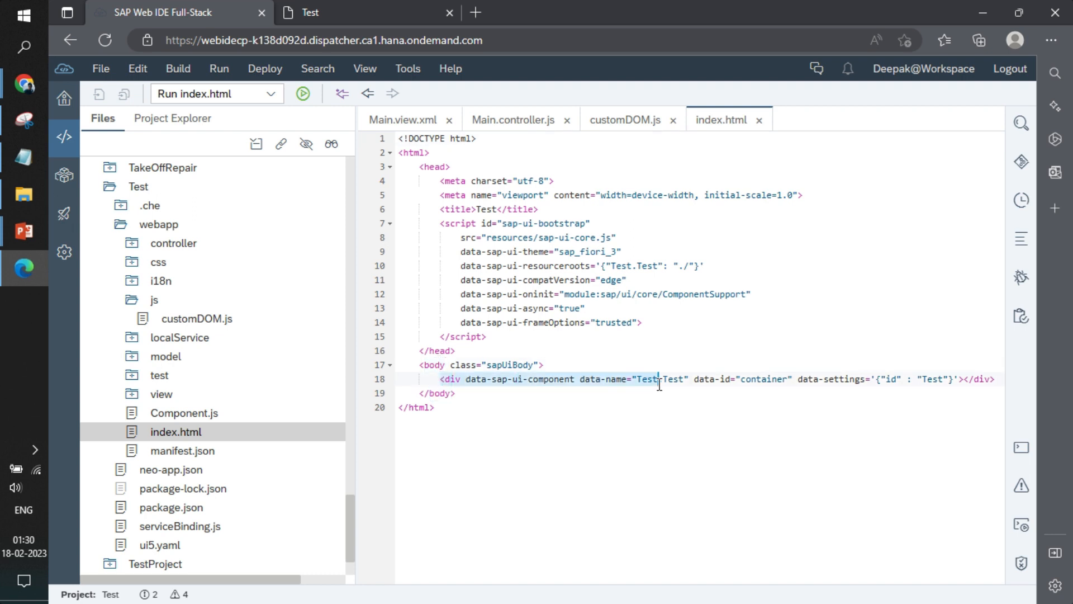
click(310, 12)
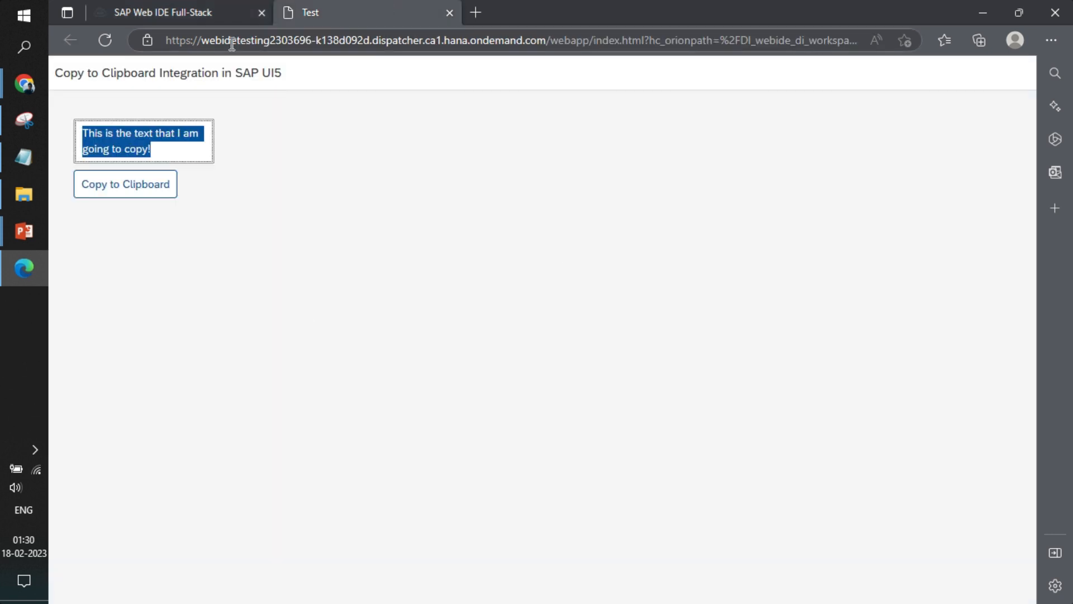
click(162, 13)
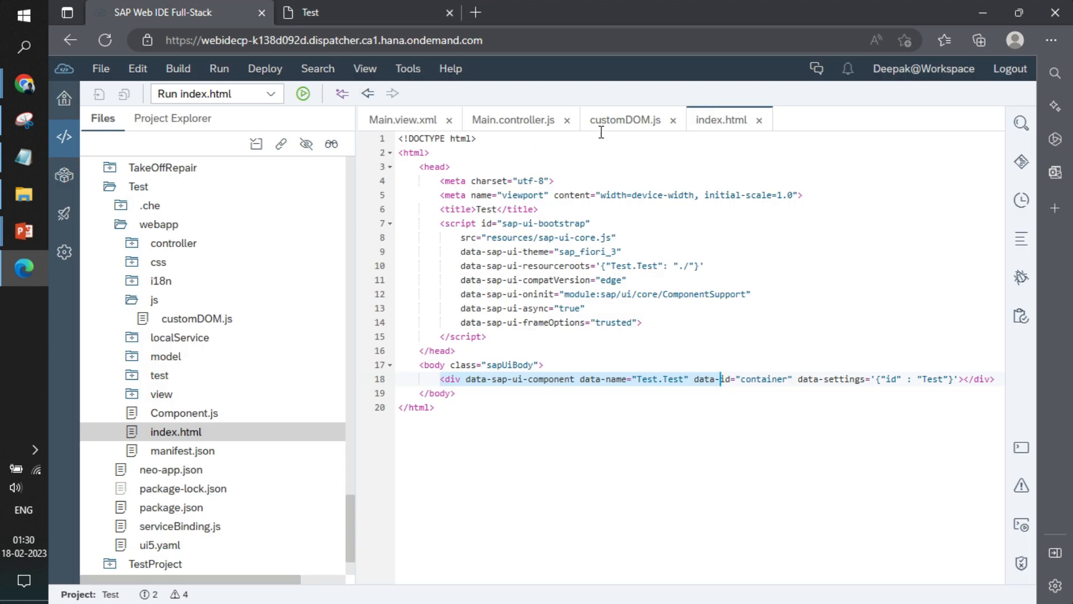
click(623, 119)
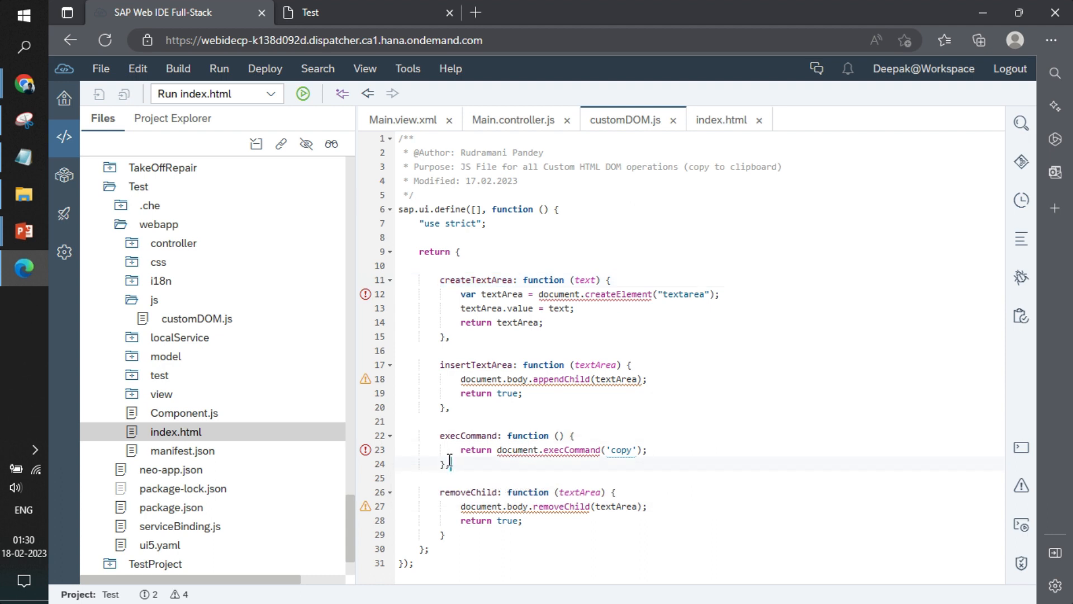
Step: Select the word SAP in the running app's page title, view its context options, then return to the IDE
double_click(517, 449)
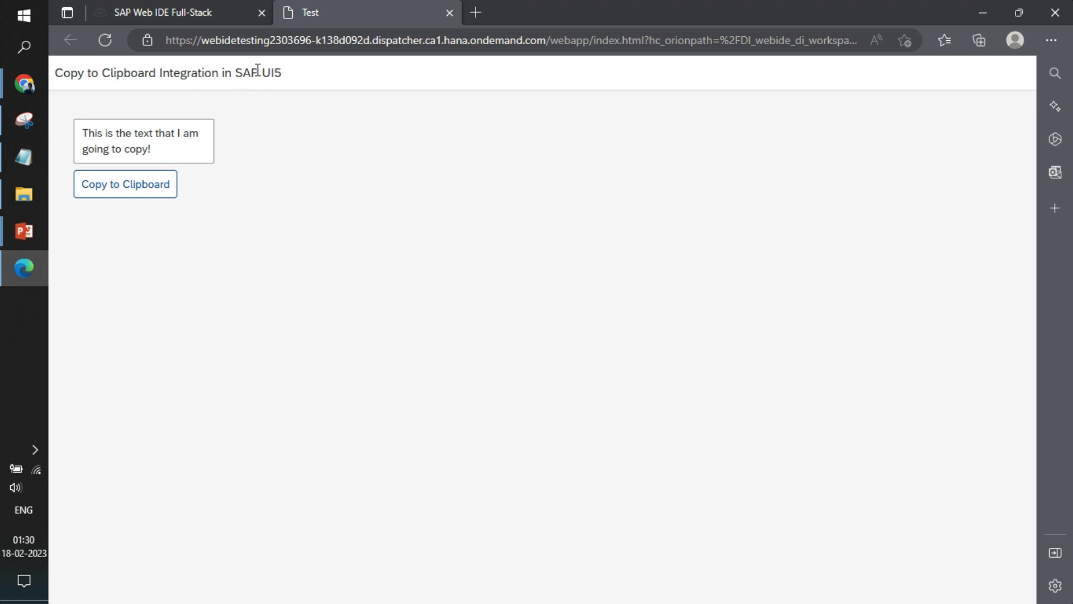
double_click(245, 73)
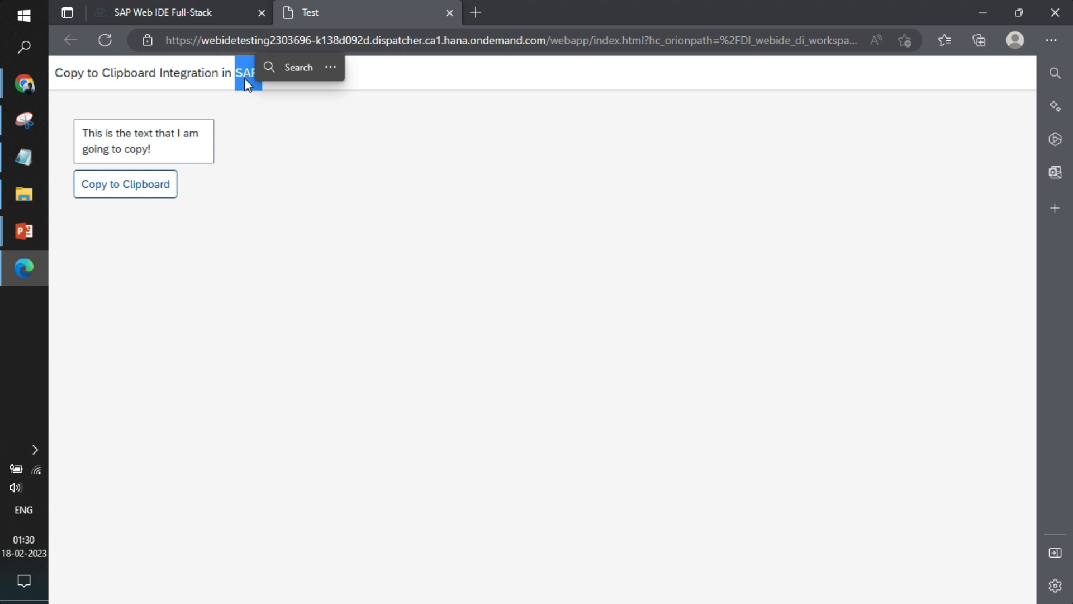
right_click(246, 74)
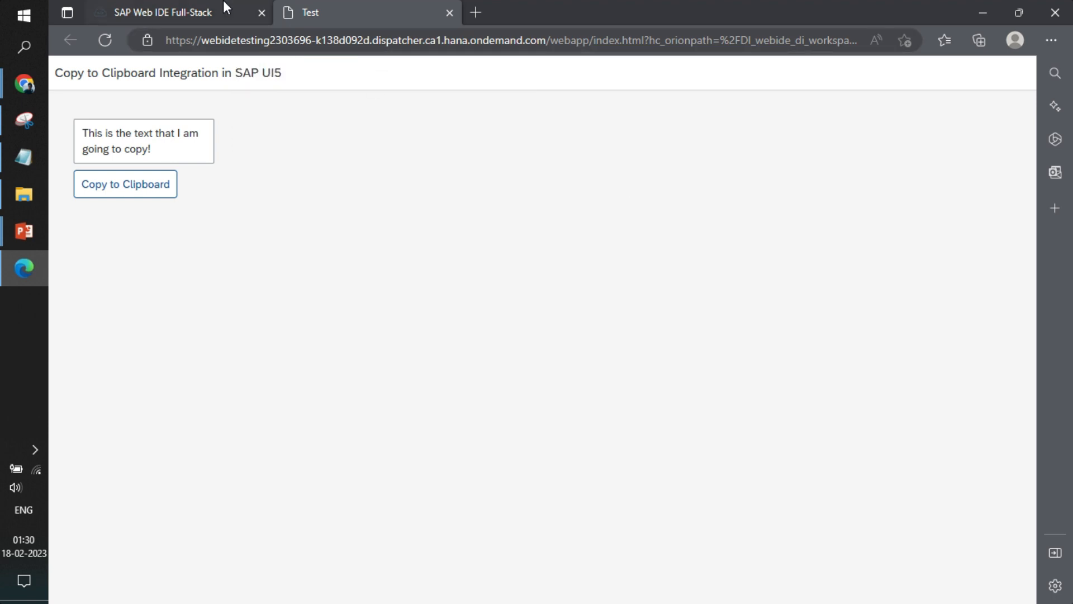
click(162, 12)
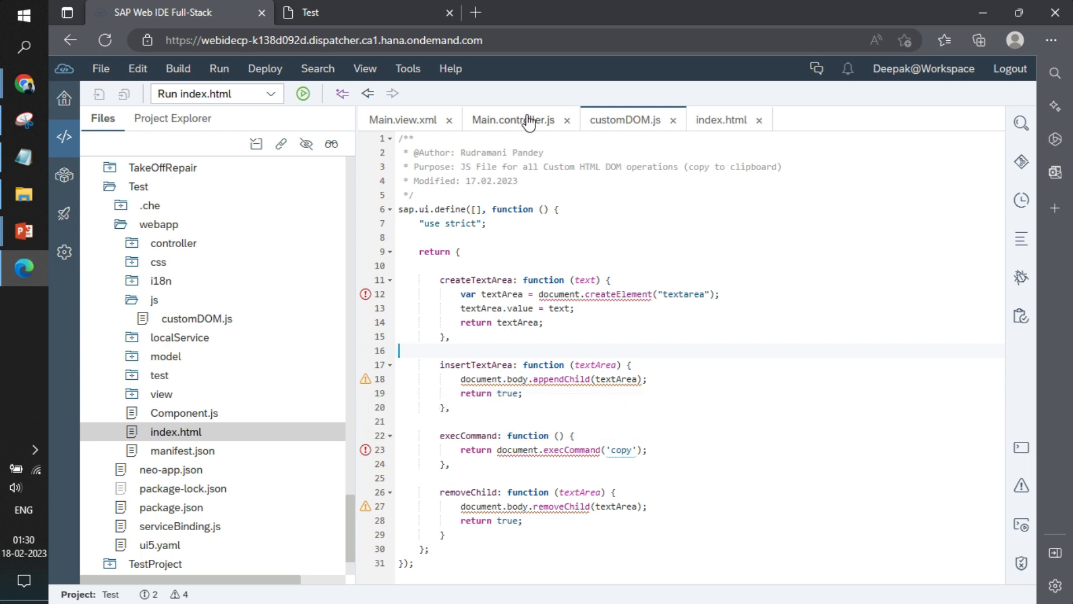
Step: Review Main.controller.js, highlighting the customDOM dependency and the getText function
click(512, 119)
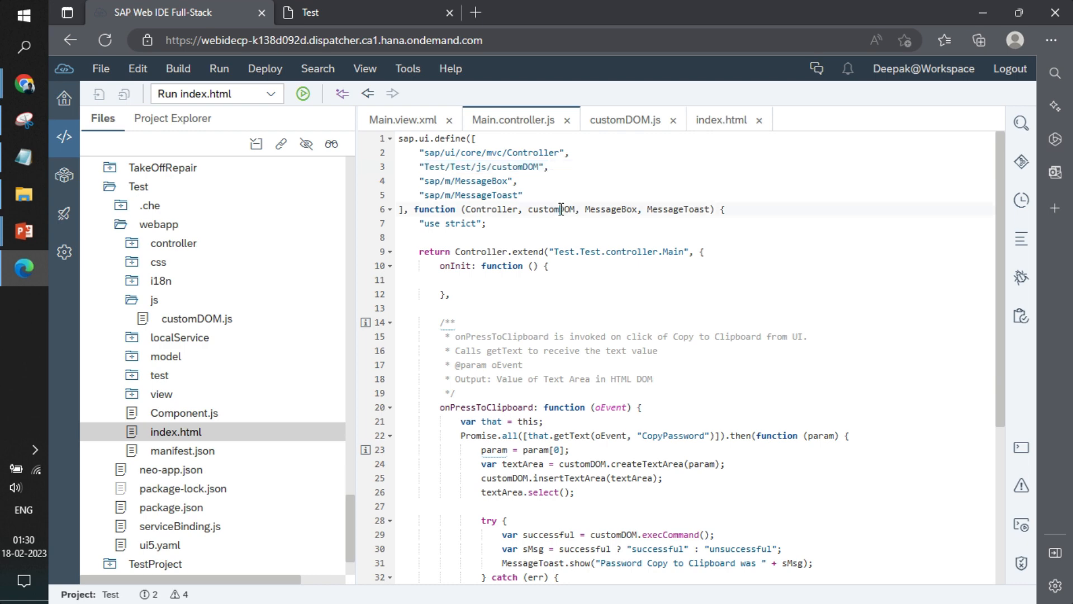
double_click(550, 209)
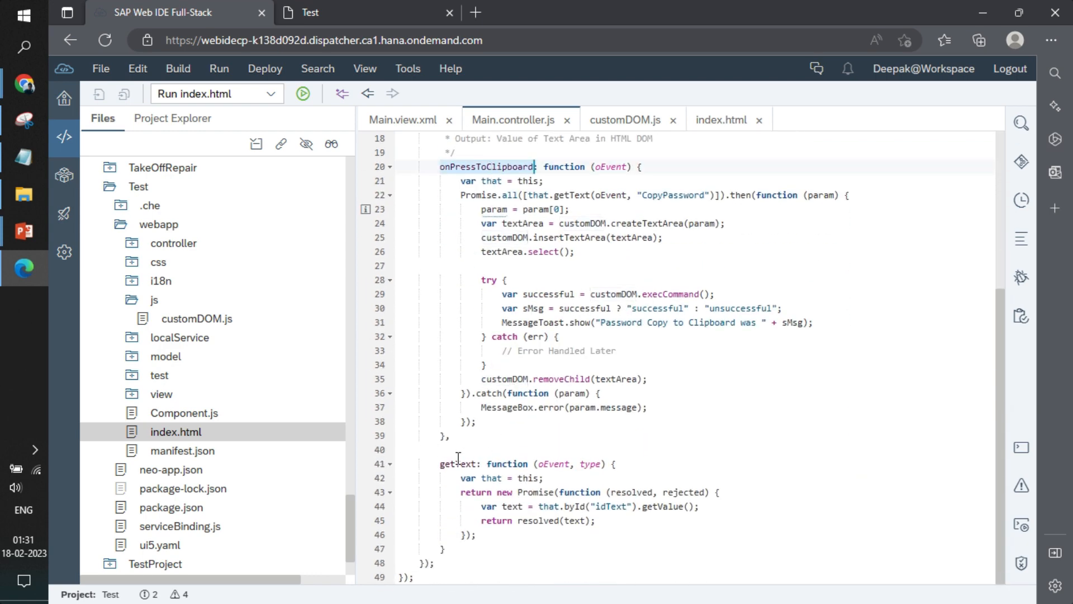
click(618, 464)
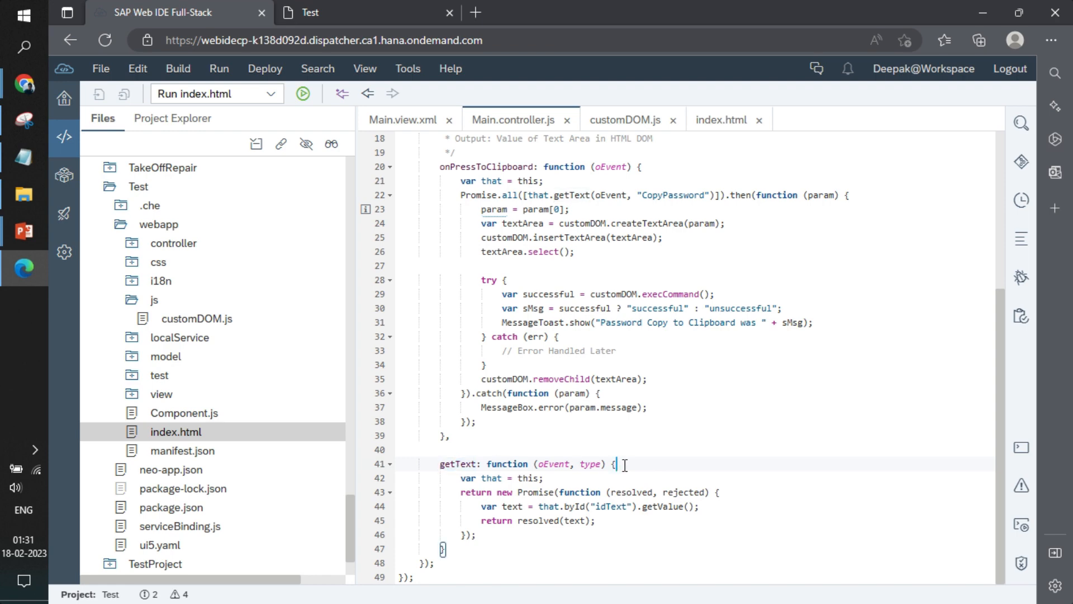
click(599, 506)
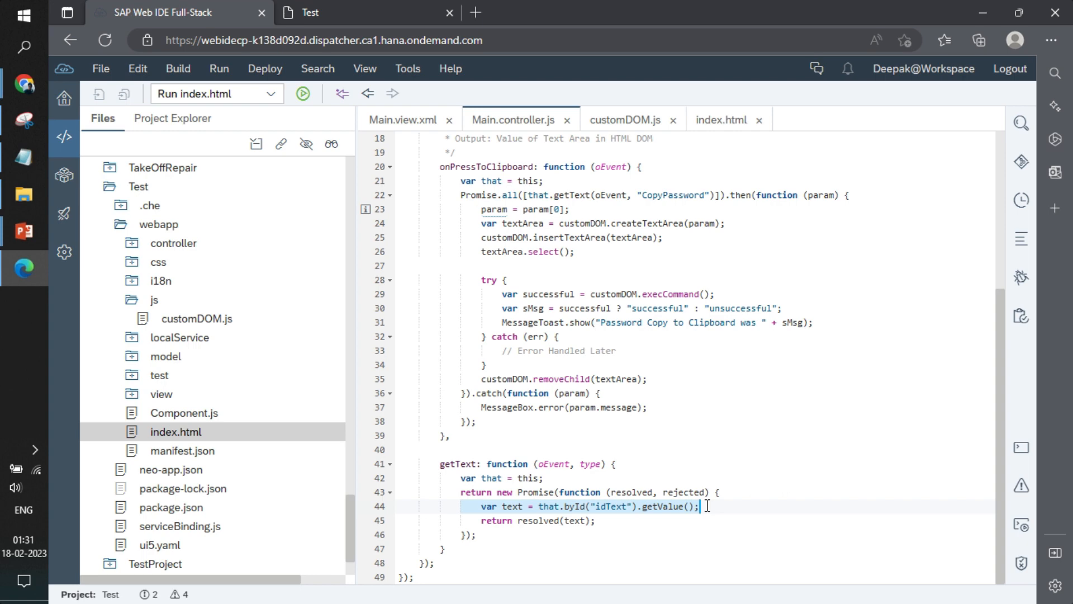
Step: Check the idText element in Main.view.xml and confirm getText returns its resolved value
click(402, 120)
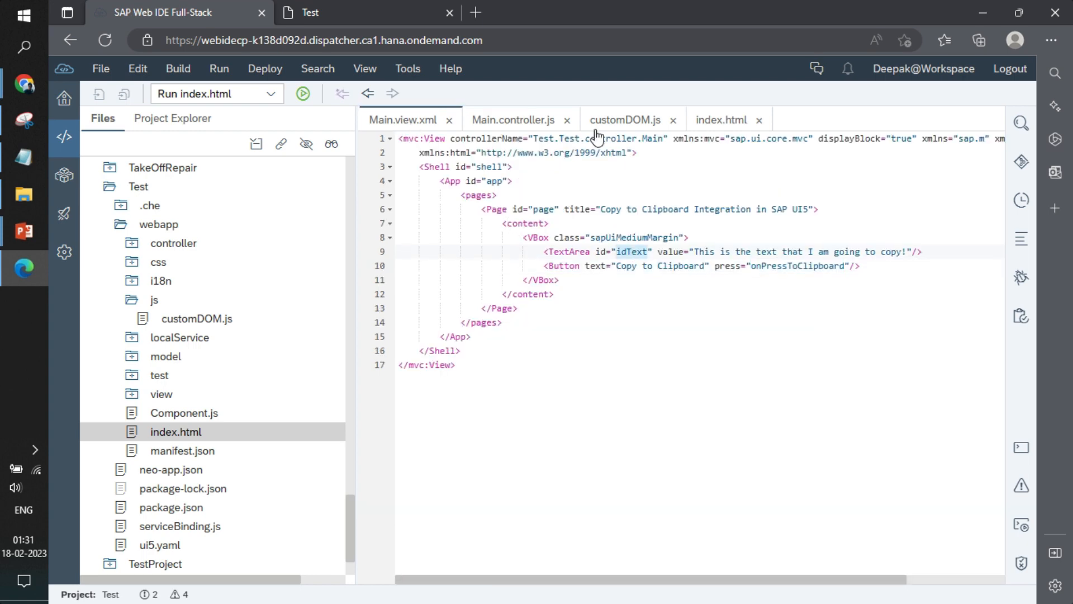
click(510, 119)
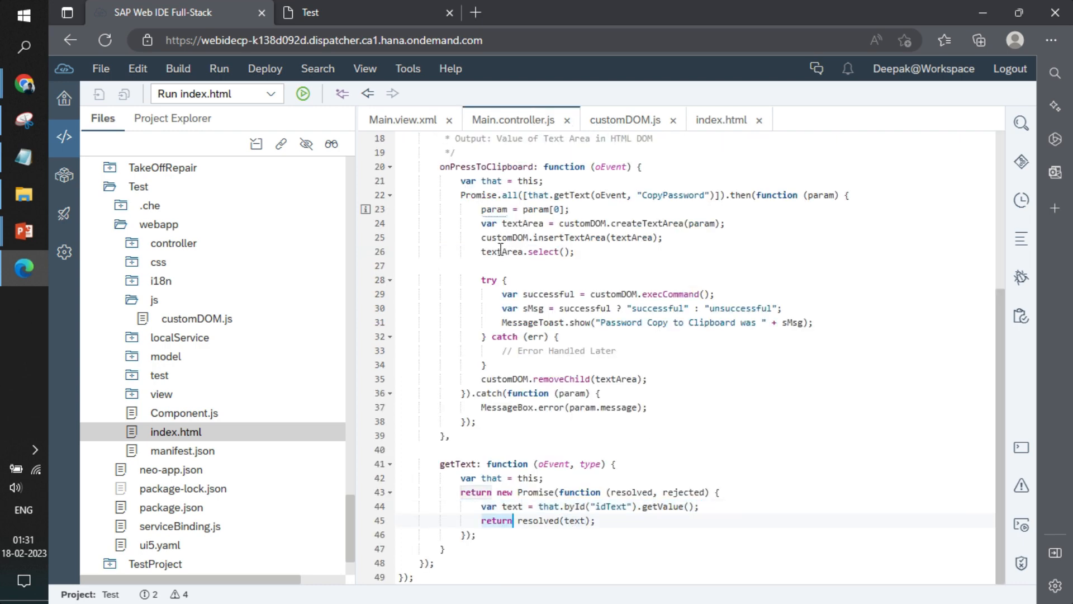
click(545, 181)
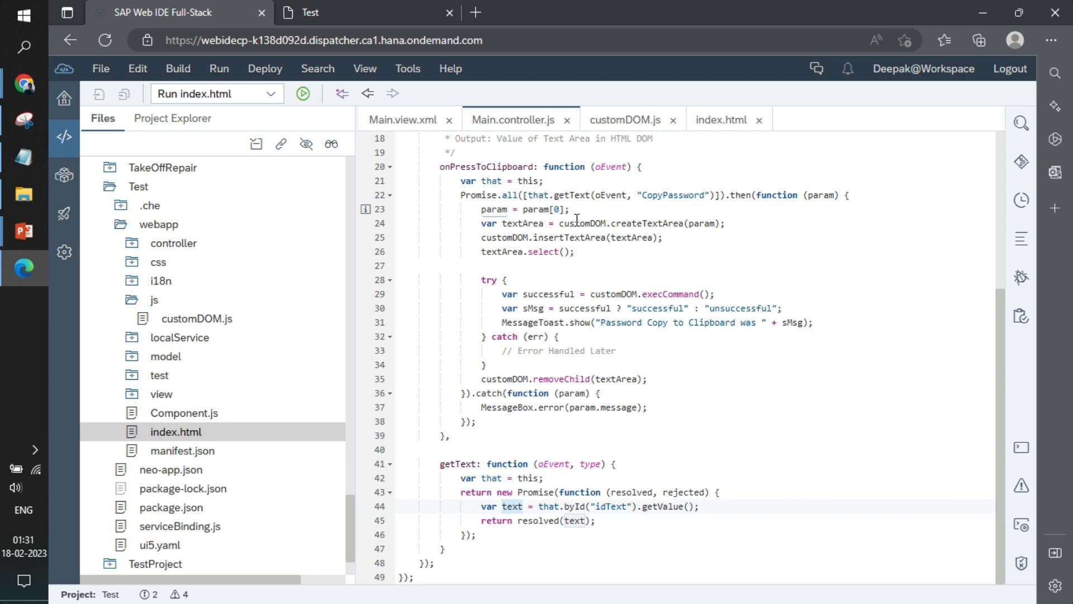
click(472, 506)
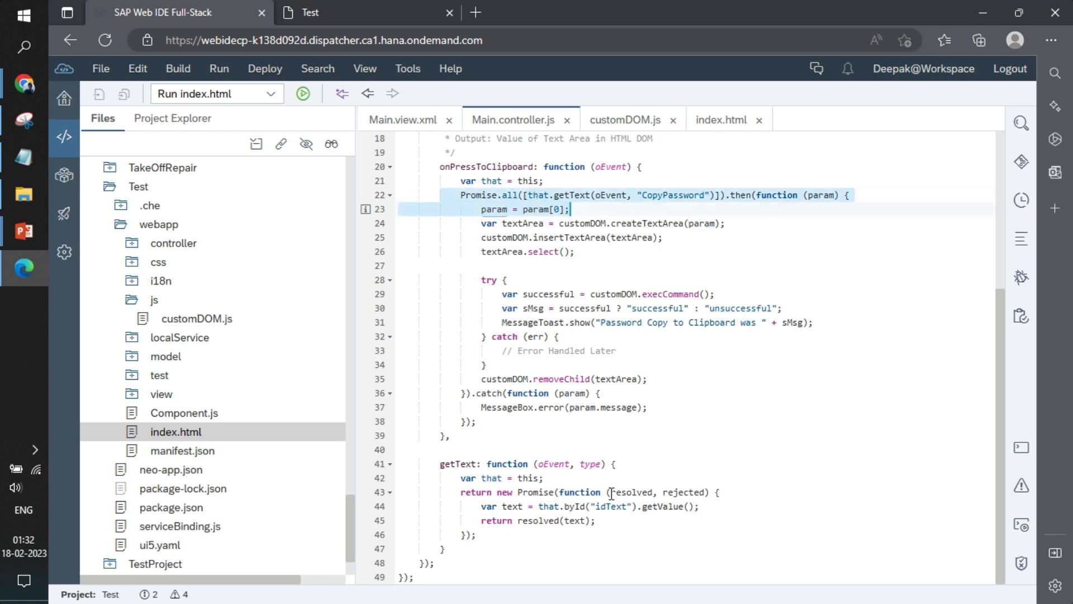
Step: Compare the view's text area with the createTextArea helper and where it assigns the text value
click(404, 120)
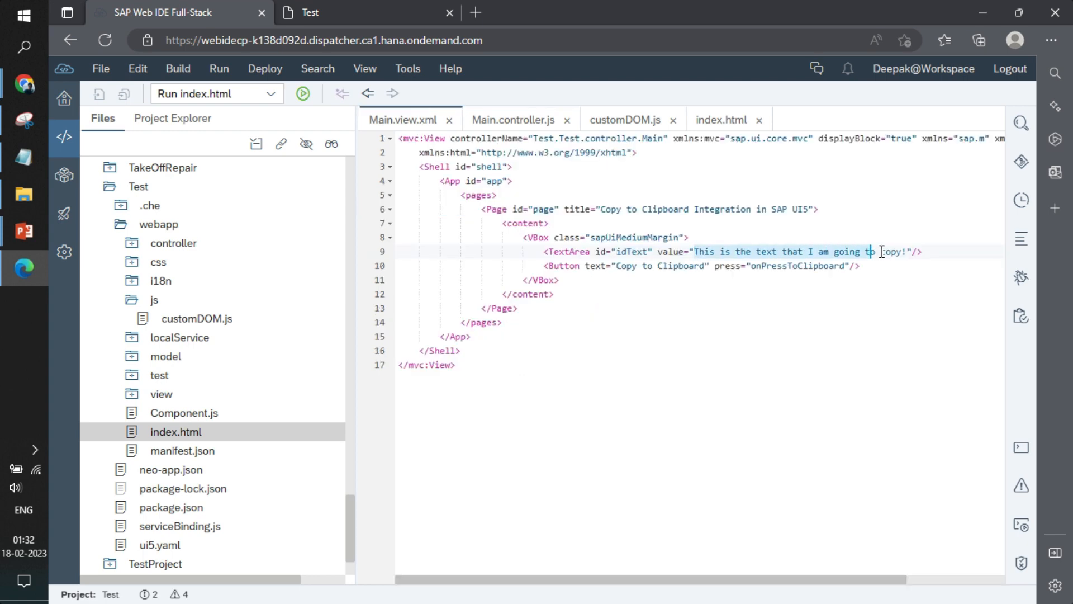
click(513, 120)
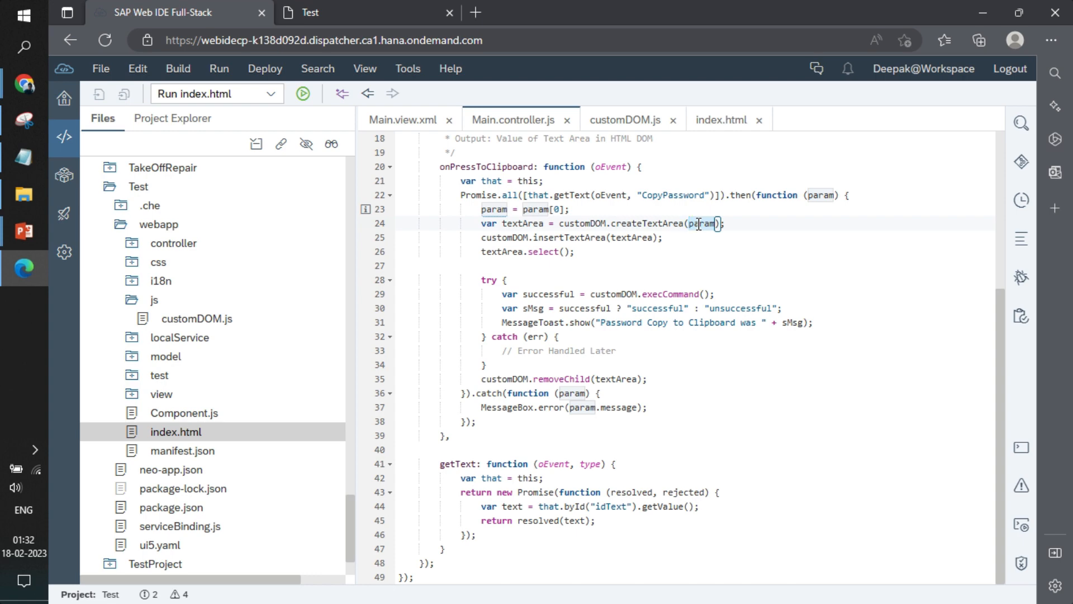
click(623, 120)
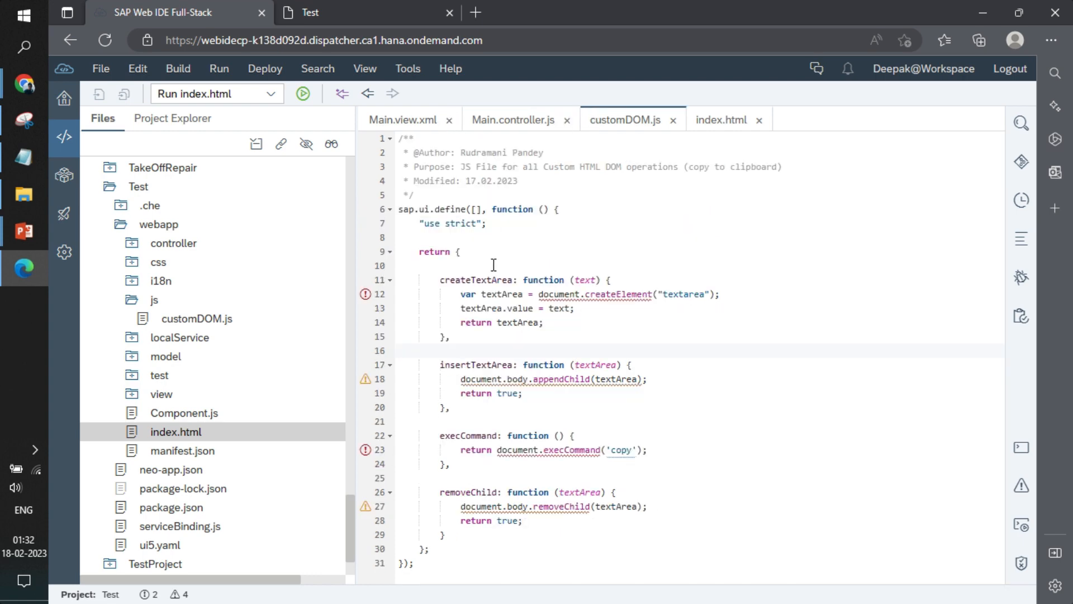
double_click(477, 279)
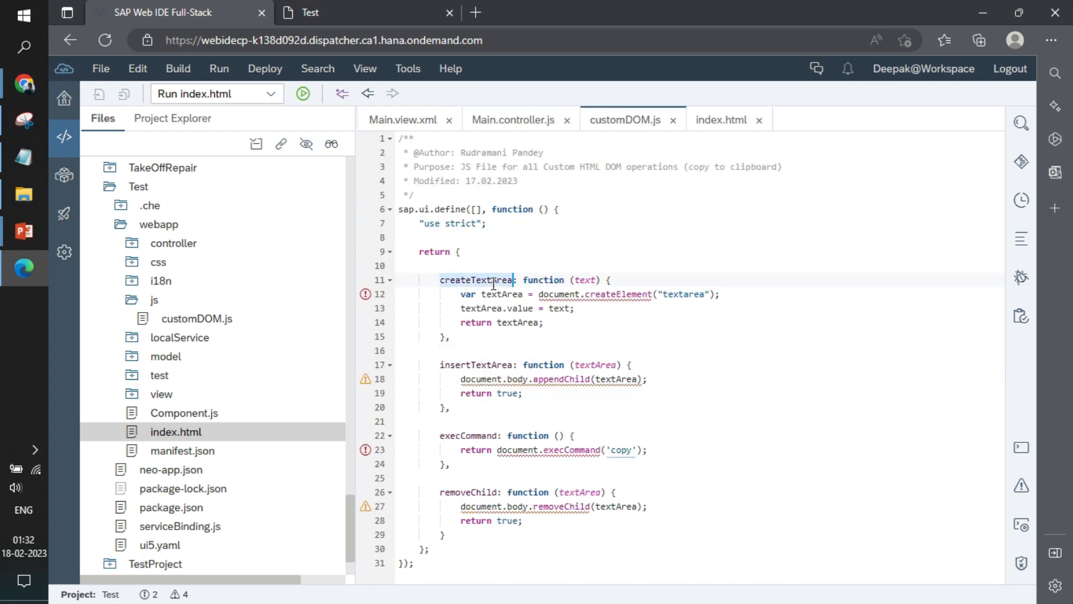
click(516, 322)
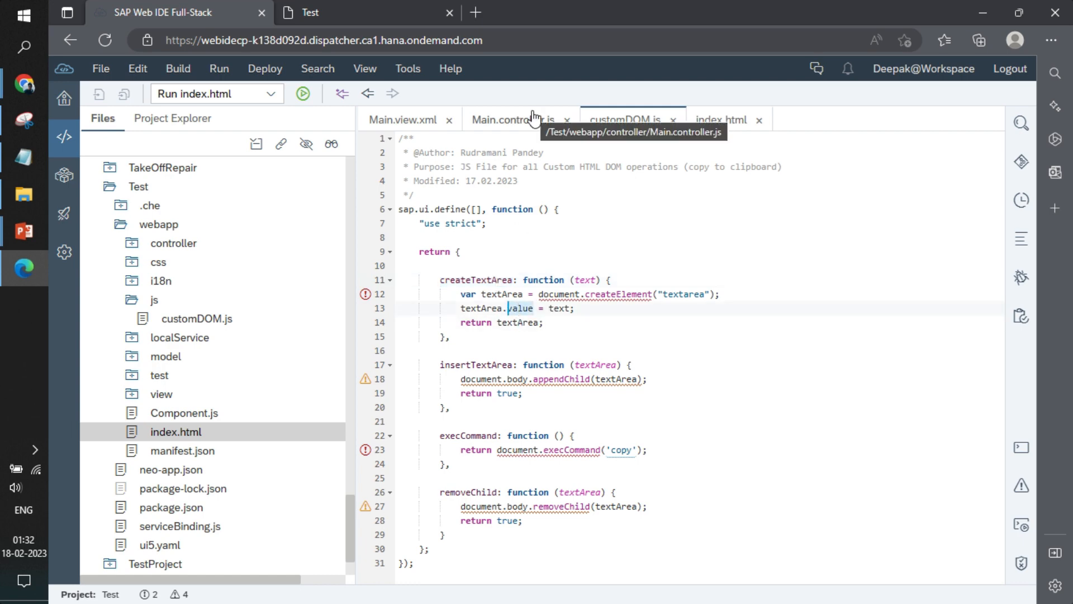
Step: Match the controller's insertTextArea call to its customDOM helper, then bring the running app back up
click(507, 120)
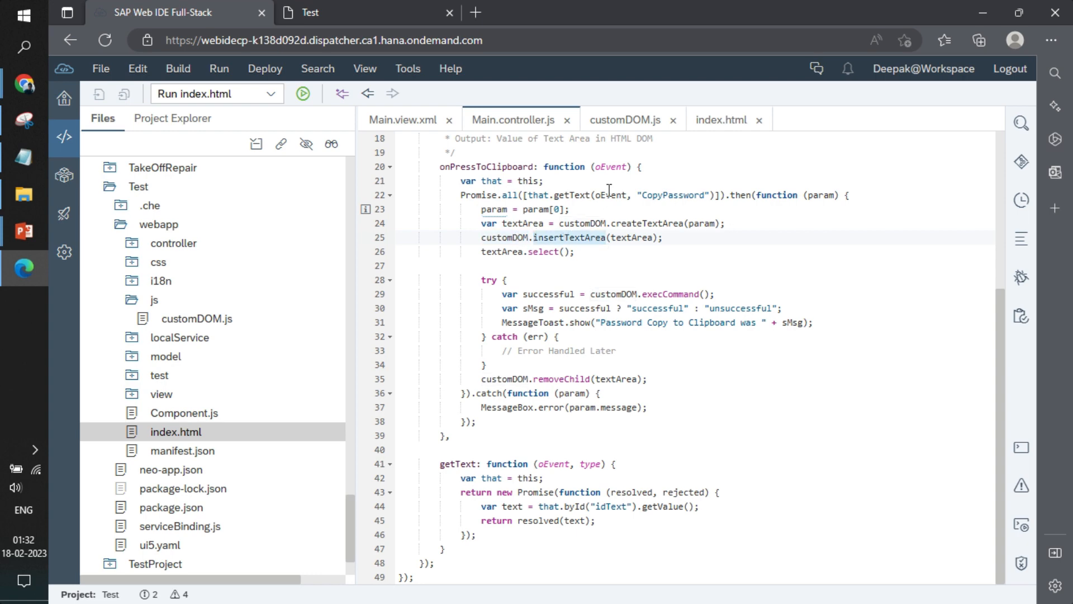
click(623, 119)
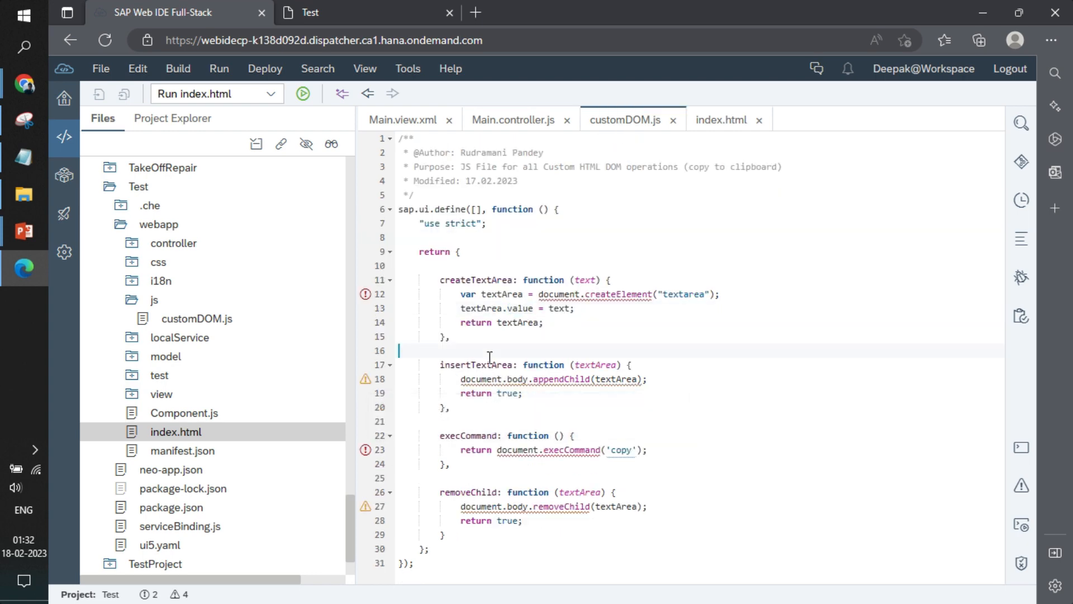
double_click(476, 365)
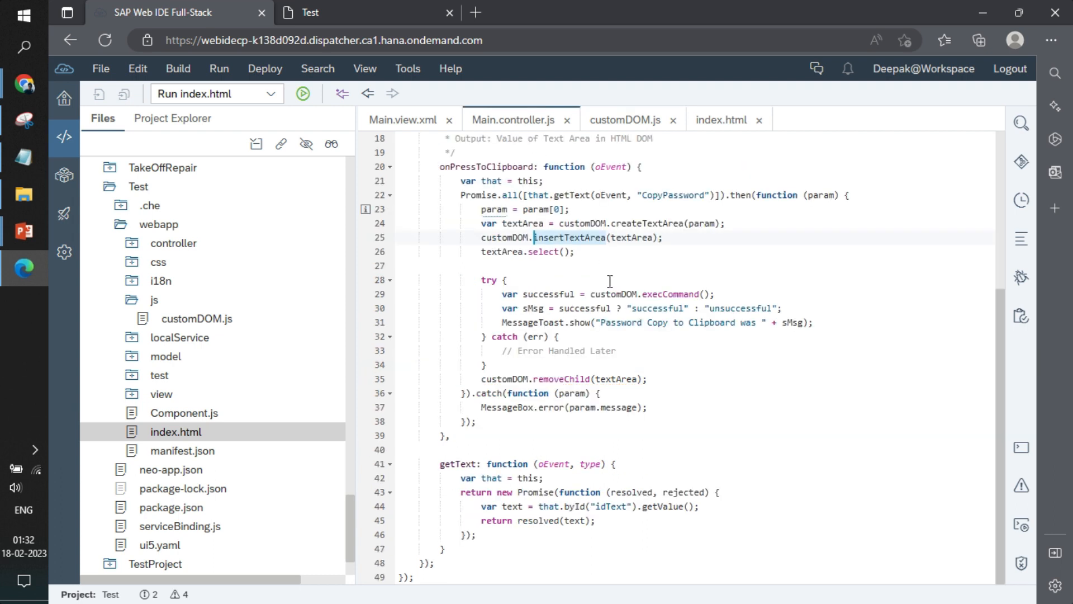
double_click(502, 251)
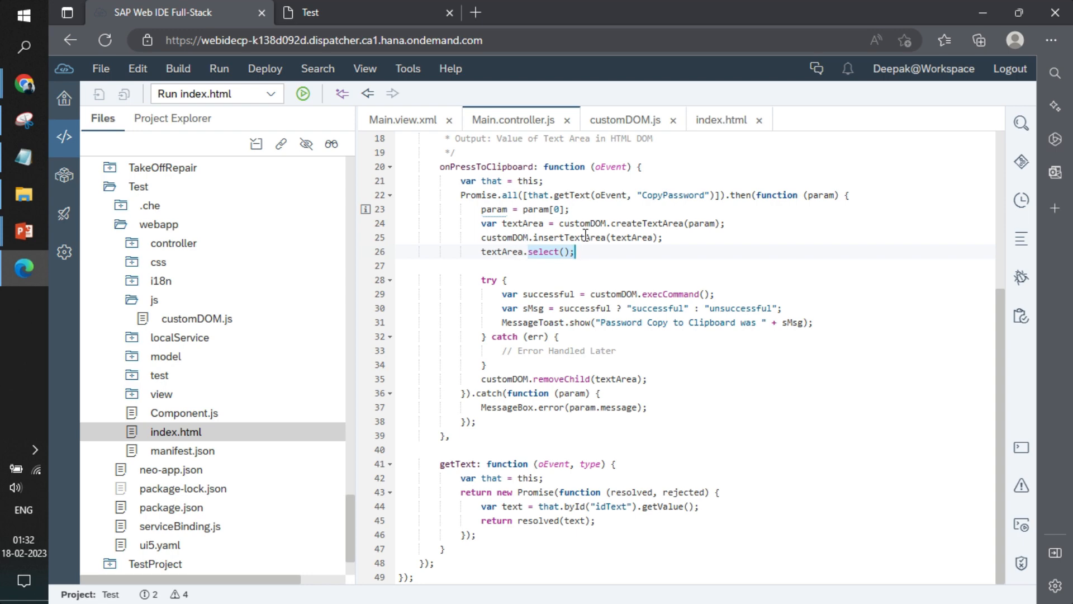
click(310, 12)
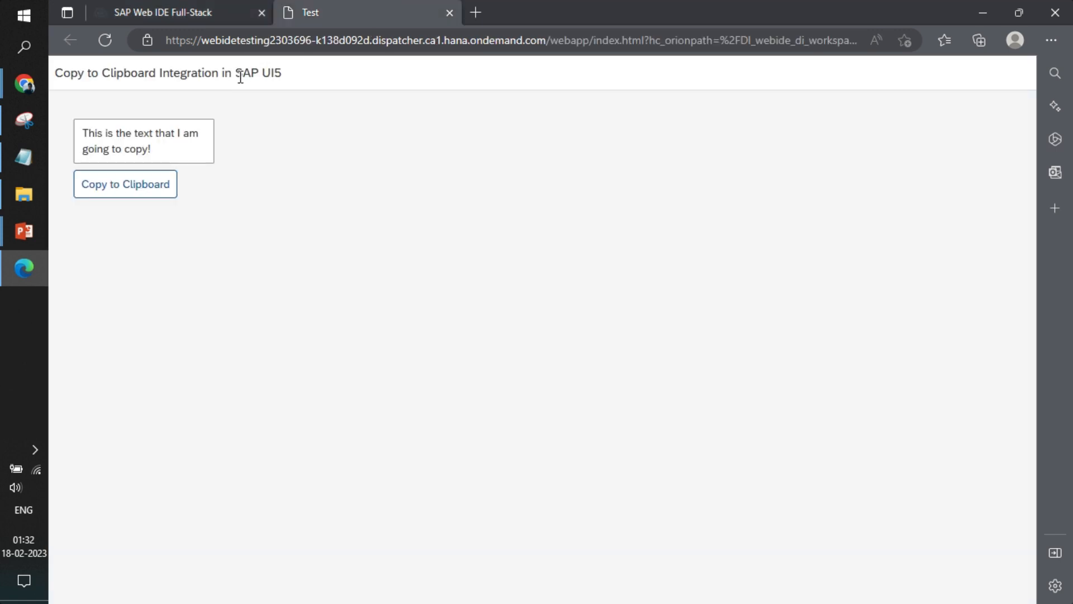
Step: Match the execCommand copy call and removeChild clean-up between Main.controller.js and customDOM.js, then return to the app
click(162, 12)
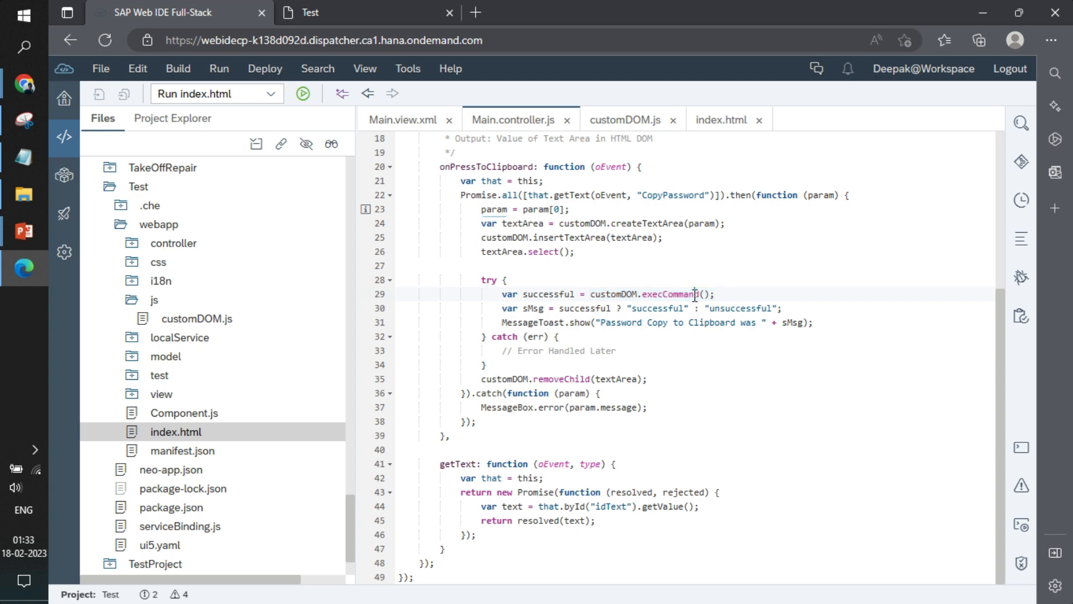
click(625, 119)
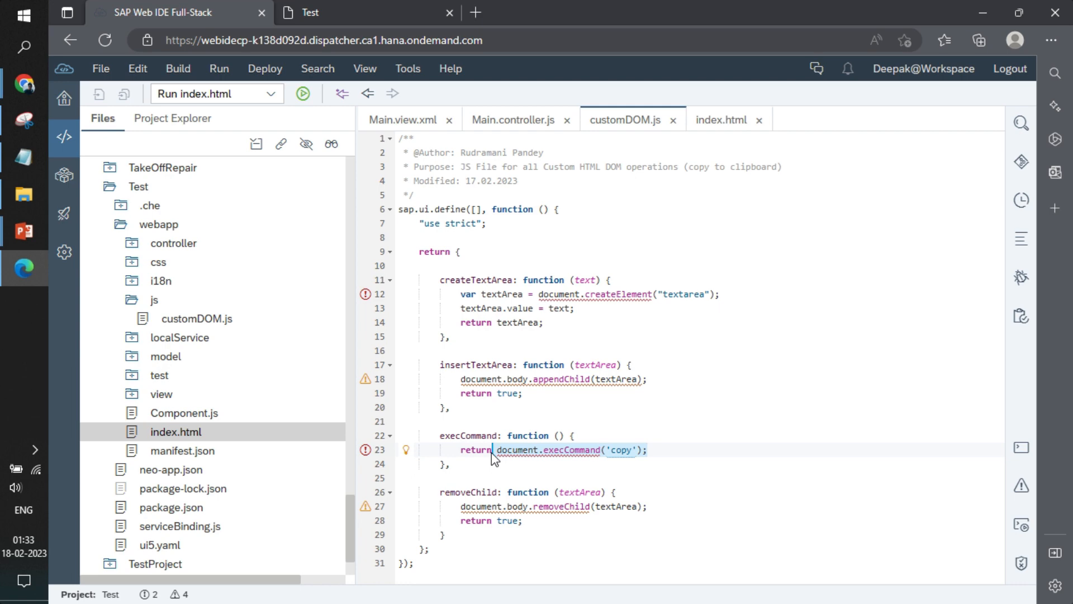
click(512, 120)
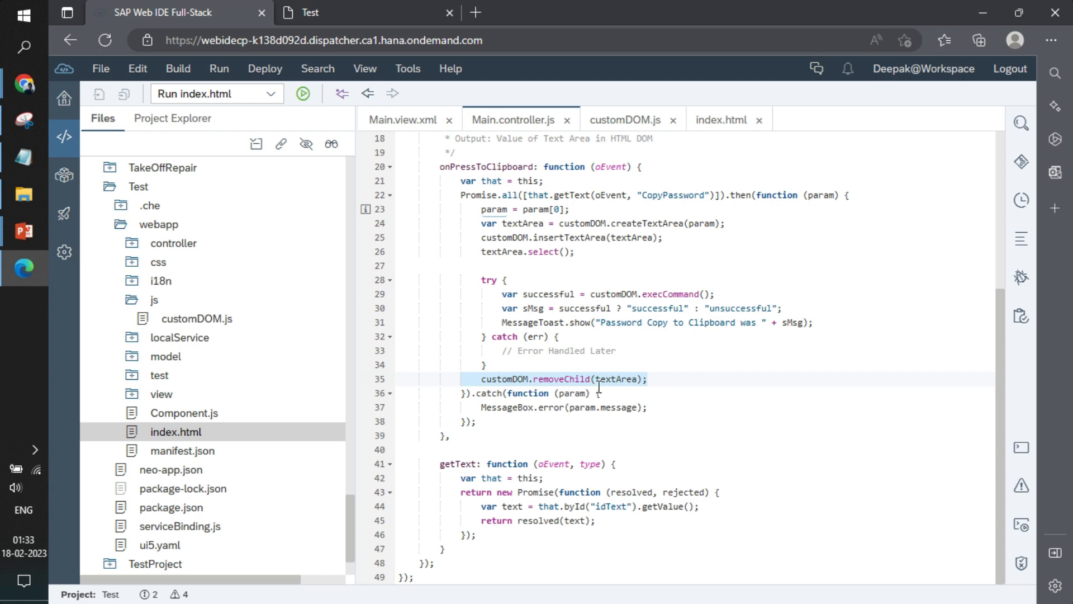
click(623, 119)
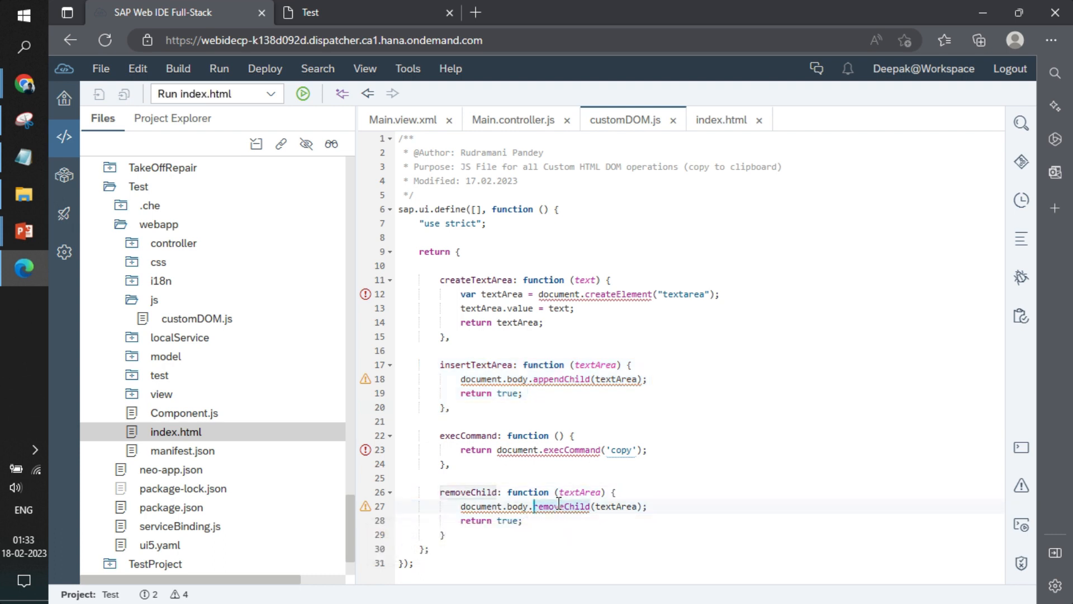
click(512, 120)
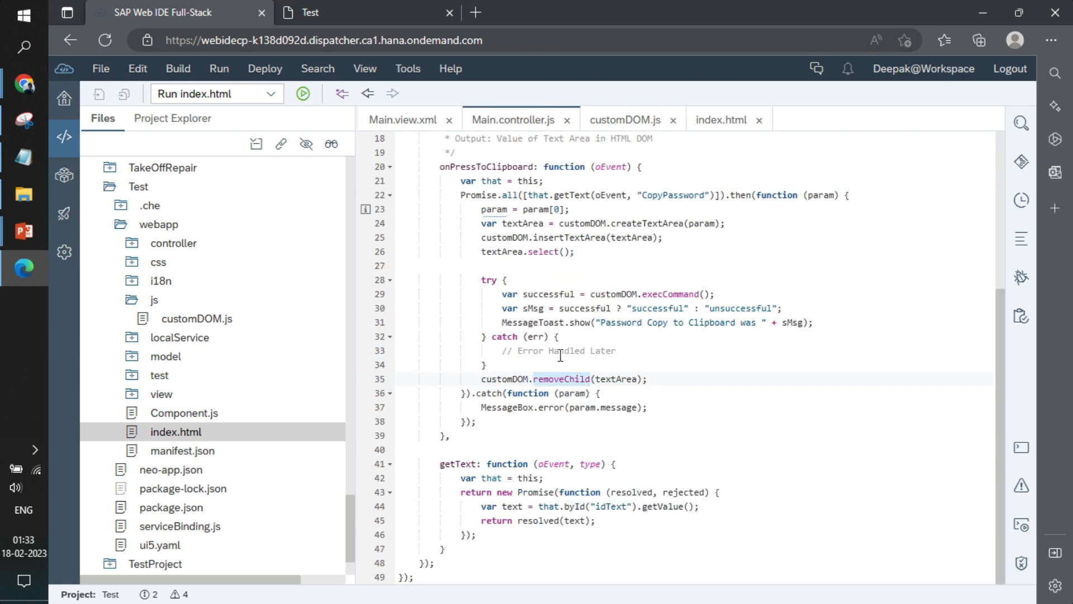
click(664, 379)
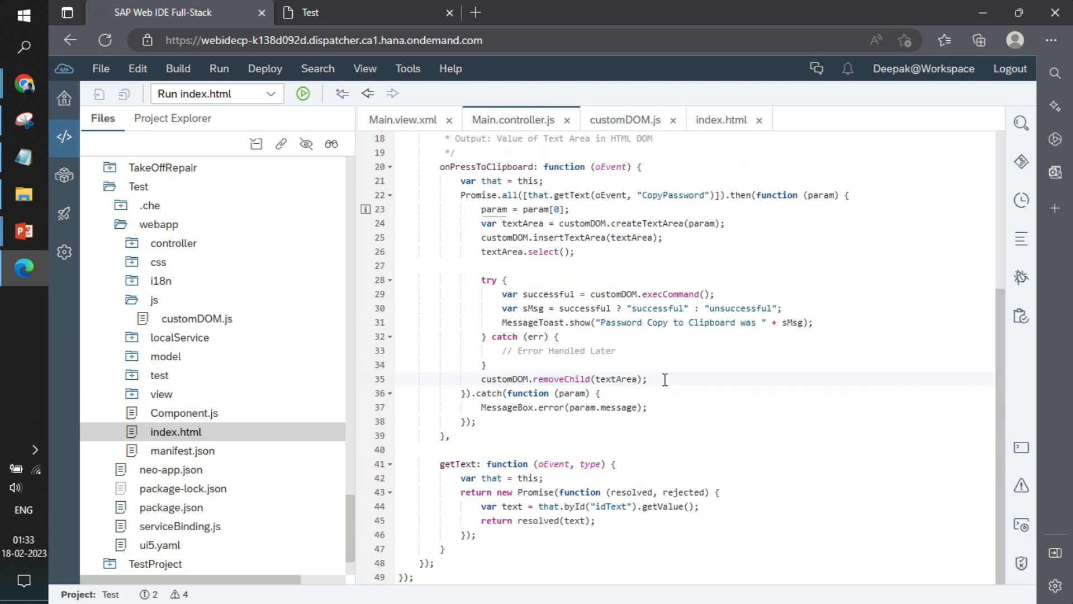
click(310, 12)
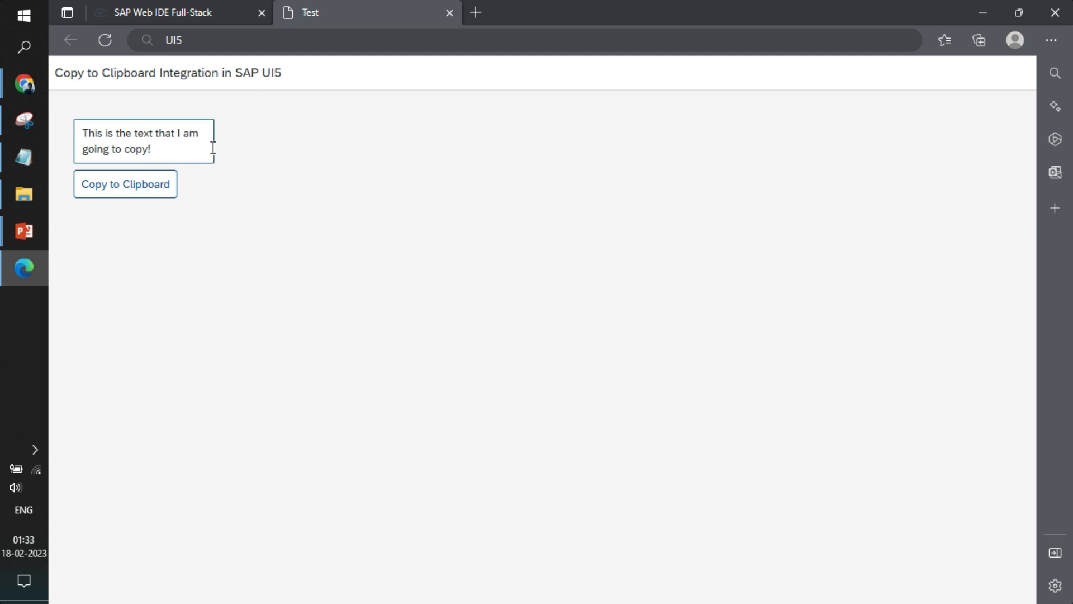
Step: Copy the text area value, get the success toast, and paste 'This is the text that I am going to copy!' into the address bar
click(125, 184)
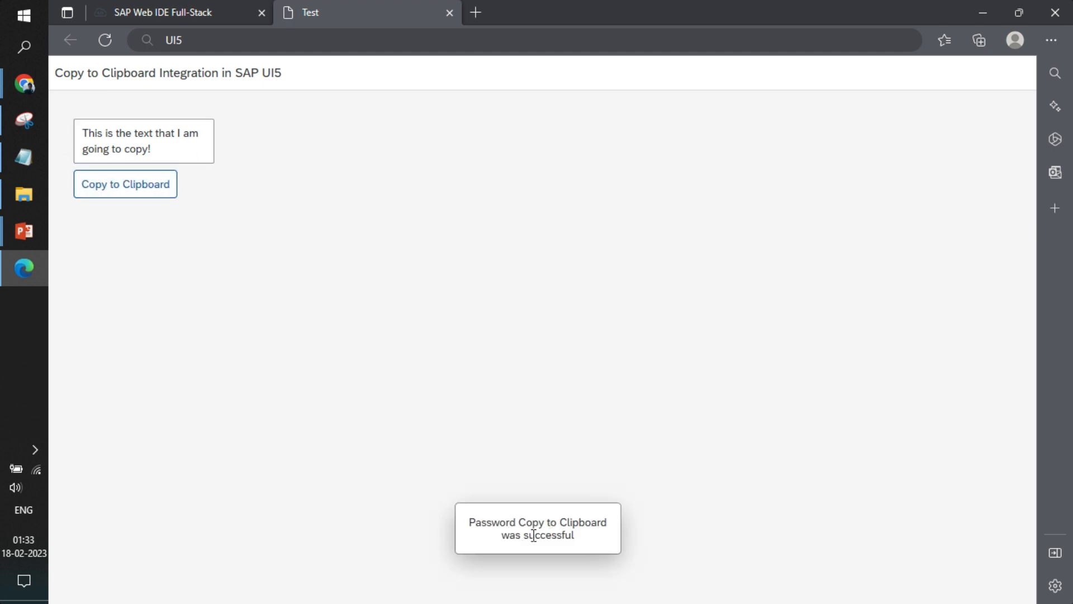
click(383, 40)
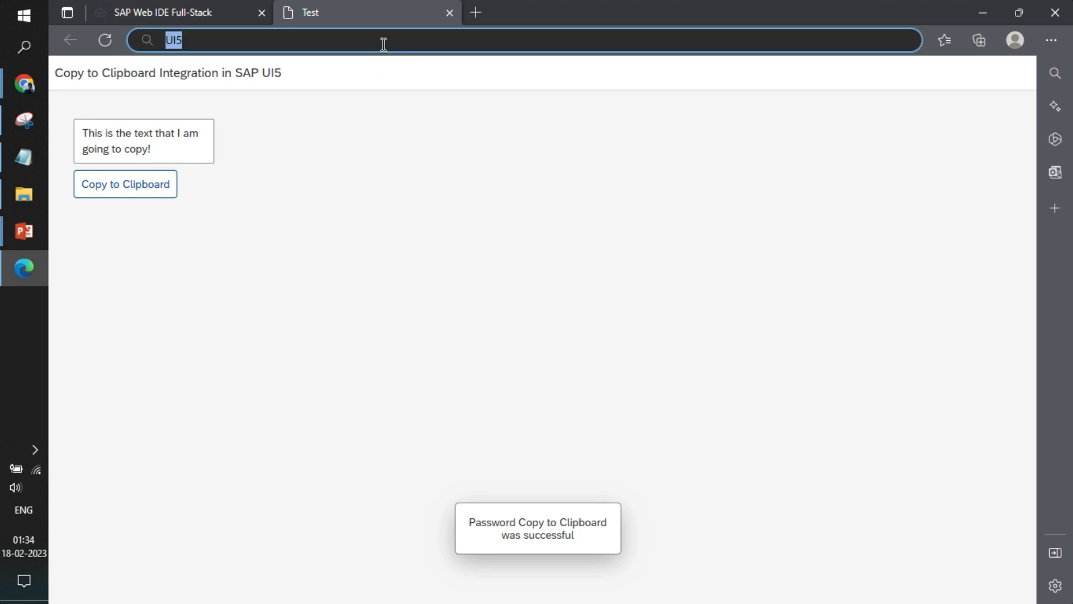
text(This is the text that I am going to copy!)
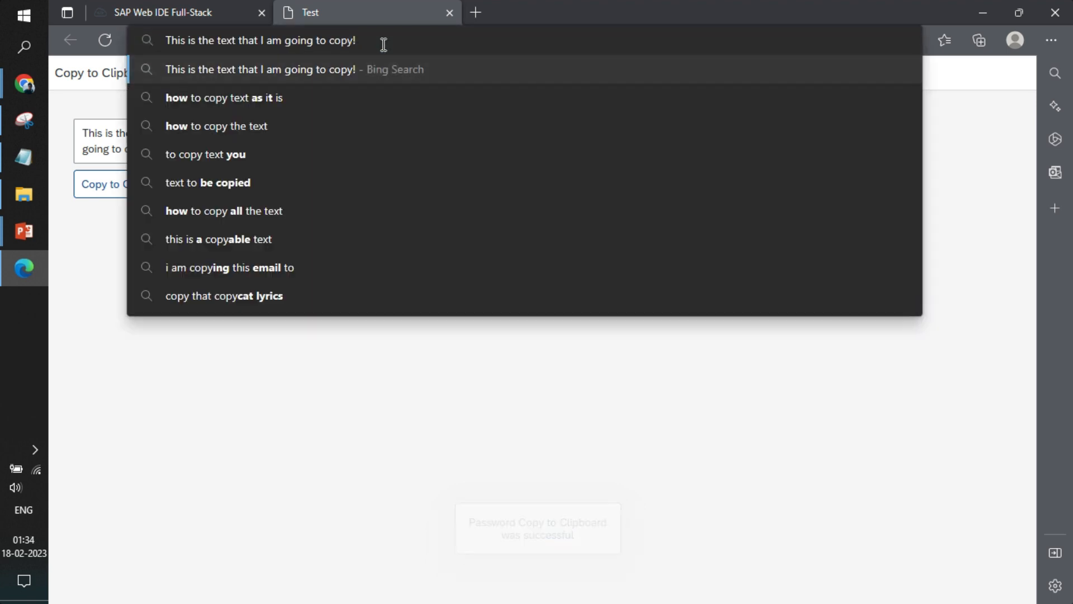